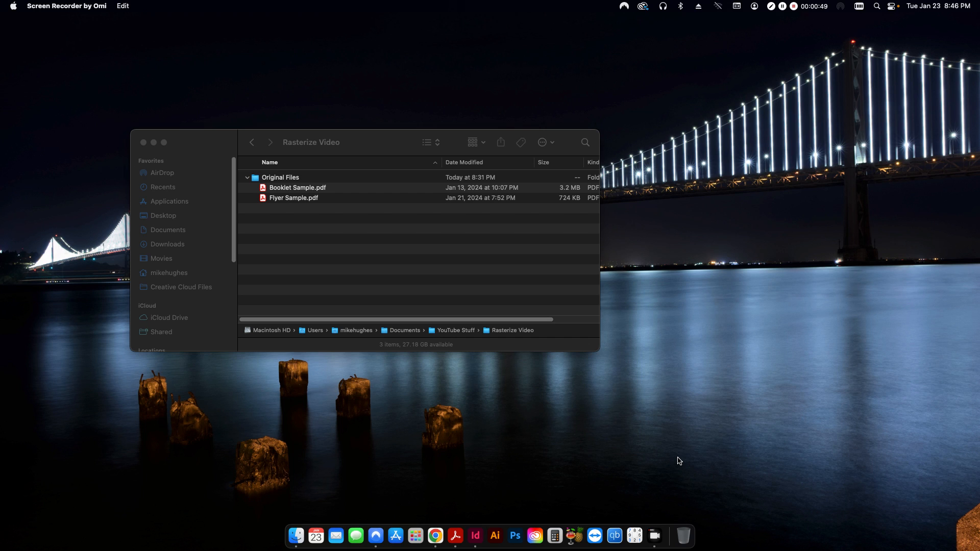
mouse_move(294, 200)
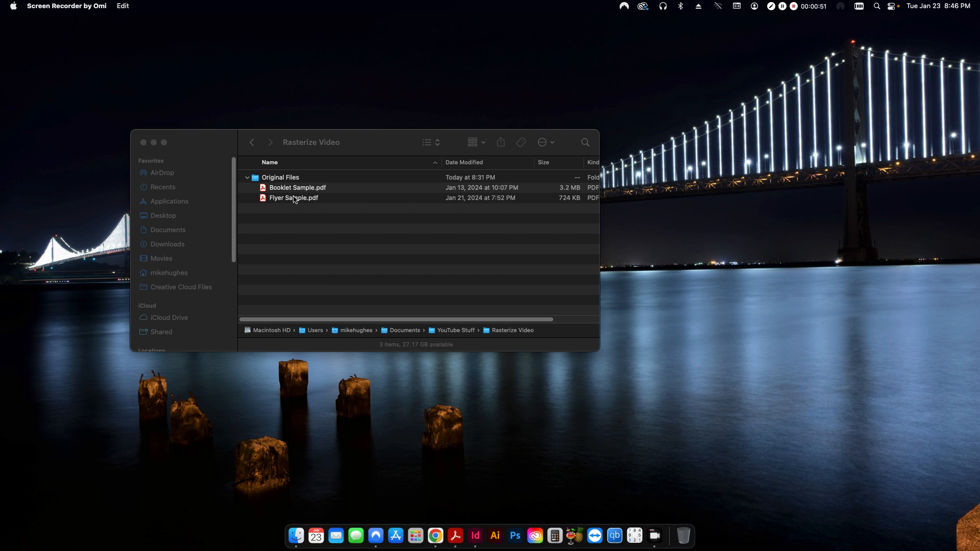
mouse_move(307, 221)
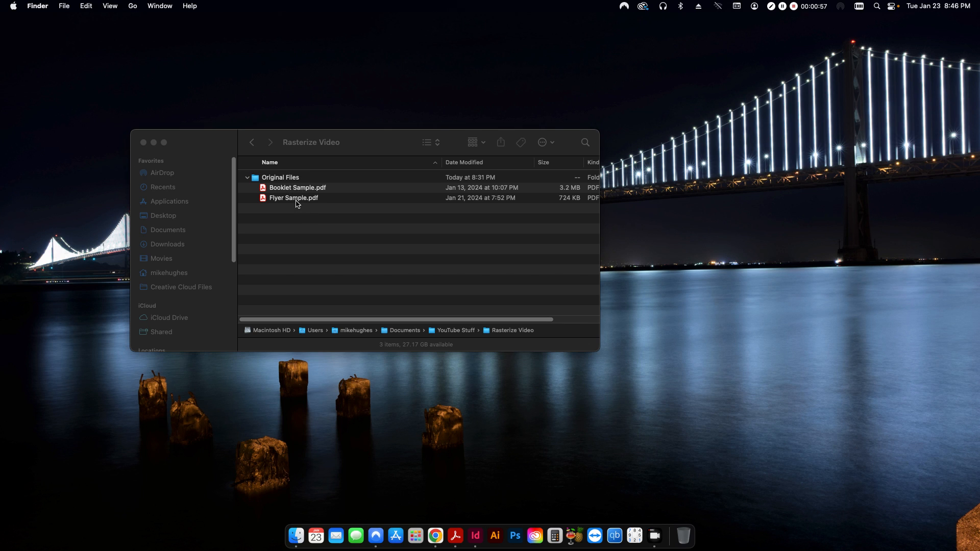
Step: Select both Booklet Sample.pdf and Flyer Sample.pdf in the Original Files folder
click(297, 187)
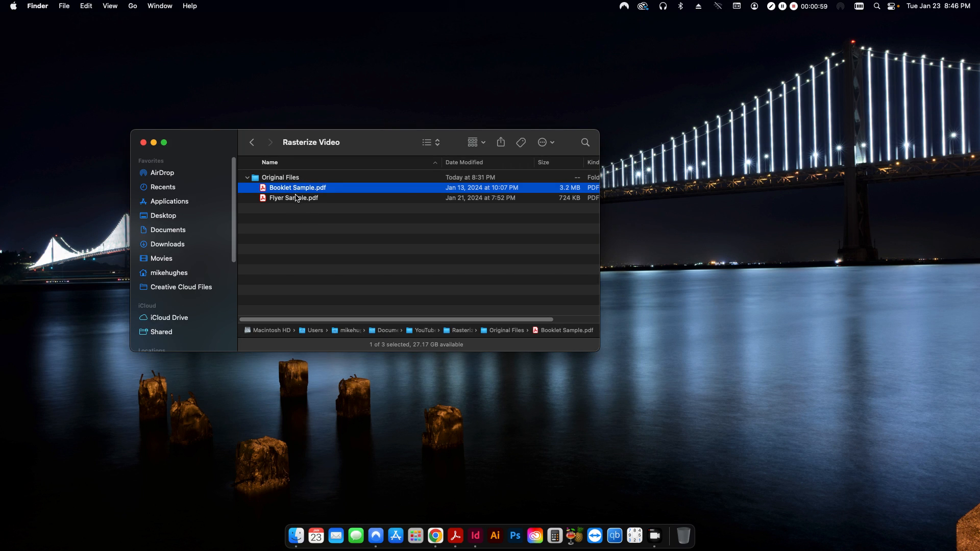
click(293, 198)
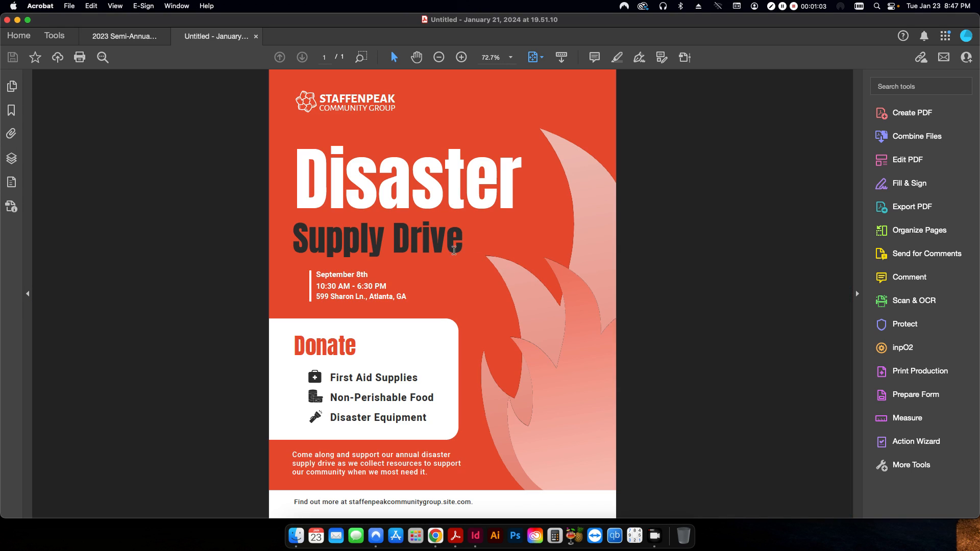
click(123, 36)
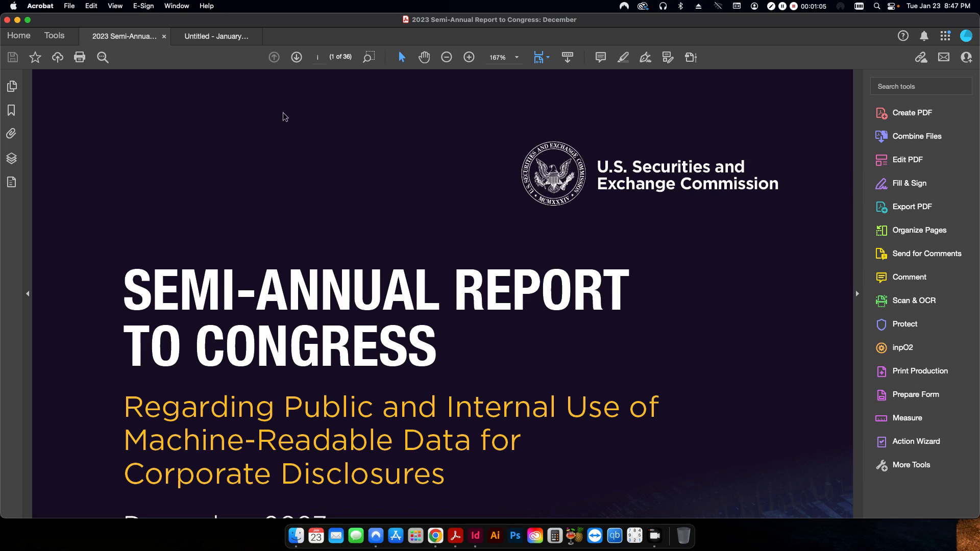
click(216, 36)
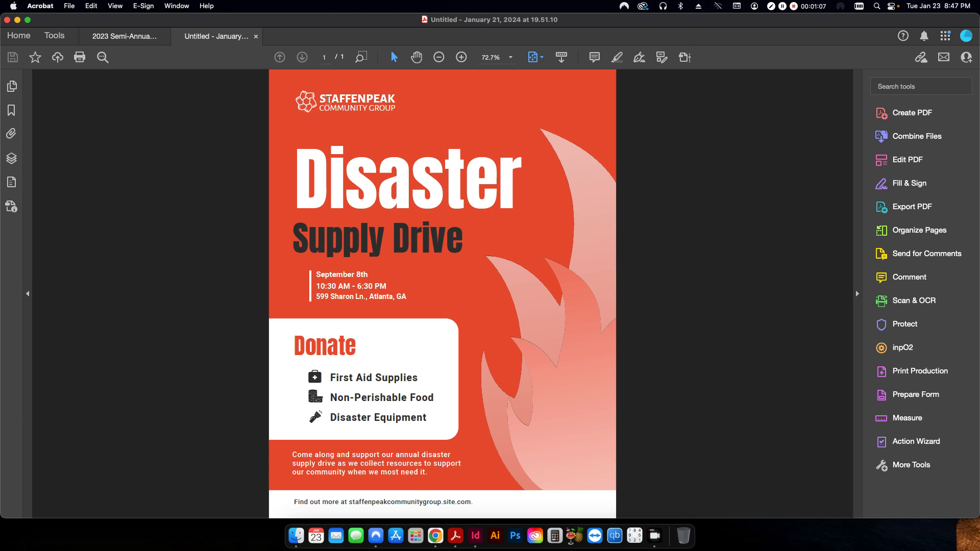
mouse_move(275, 156)
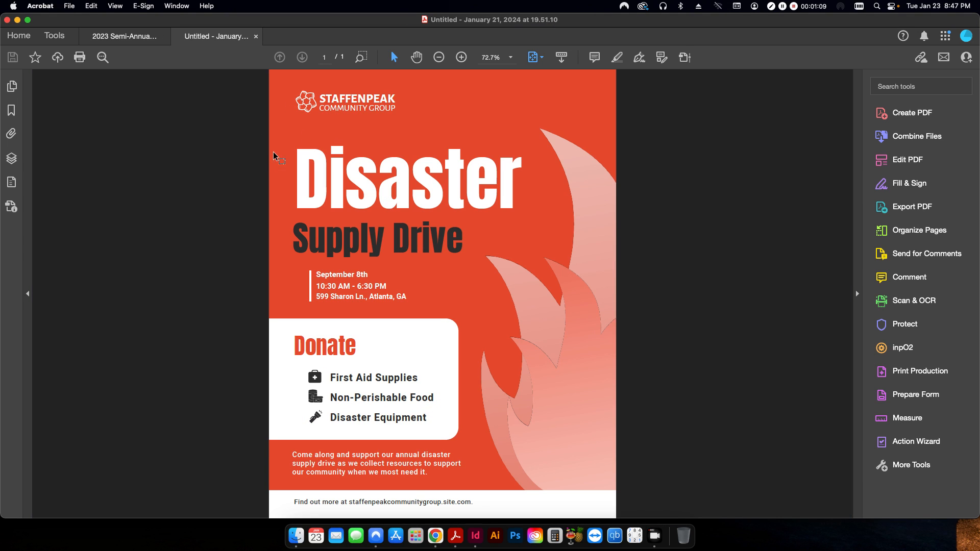
mouse_move(847, 344)
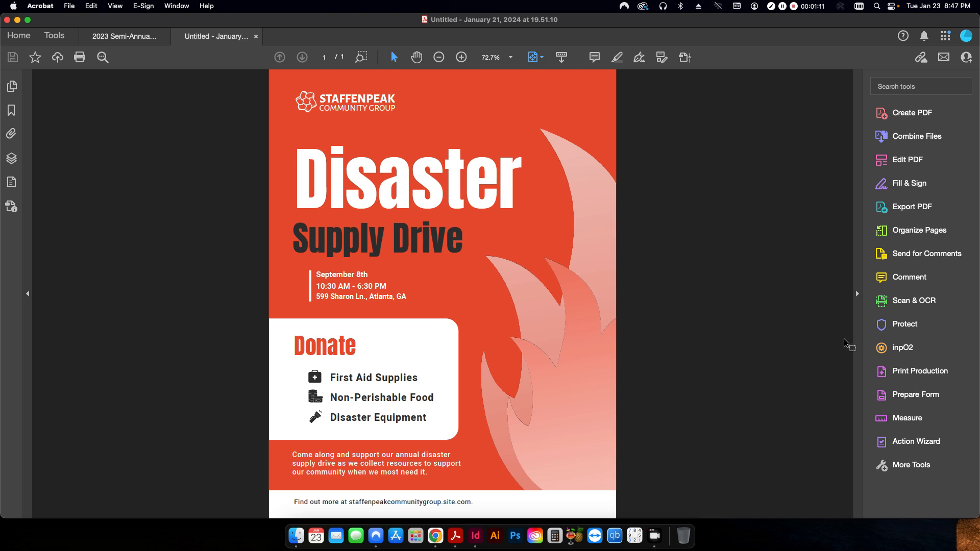
Step: Start a new fixup from the Preflight options under Print Production
click(919, 371)
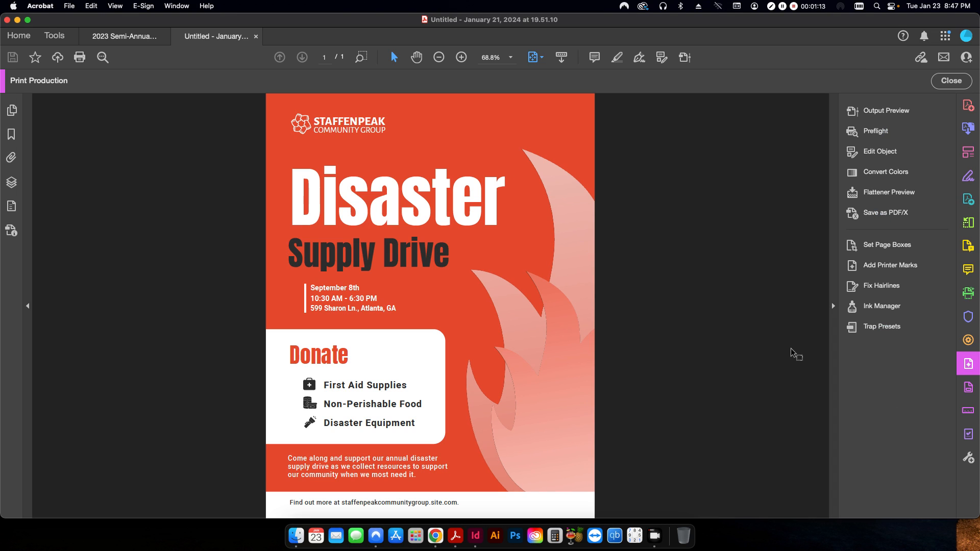
click(876, 131)
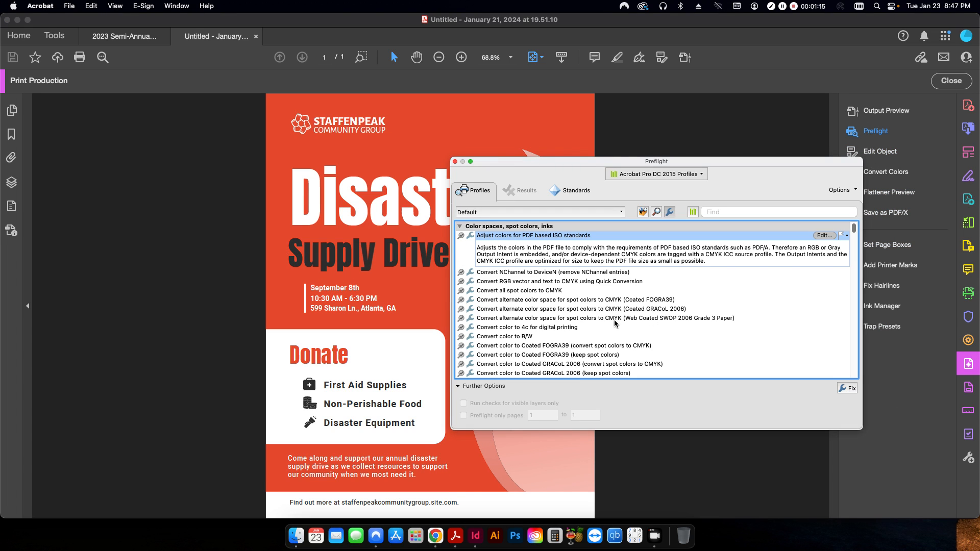
click(841, 189)
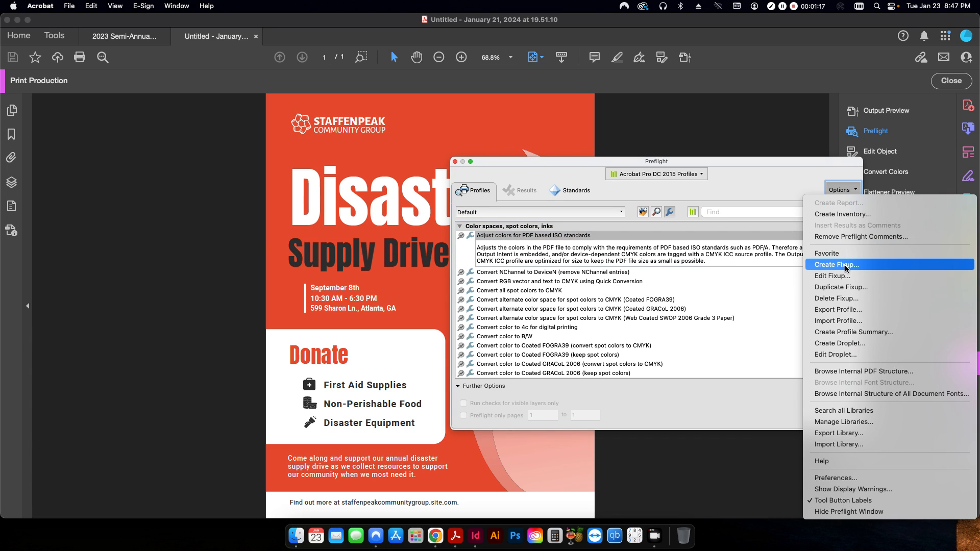
click(838, 264)
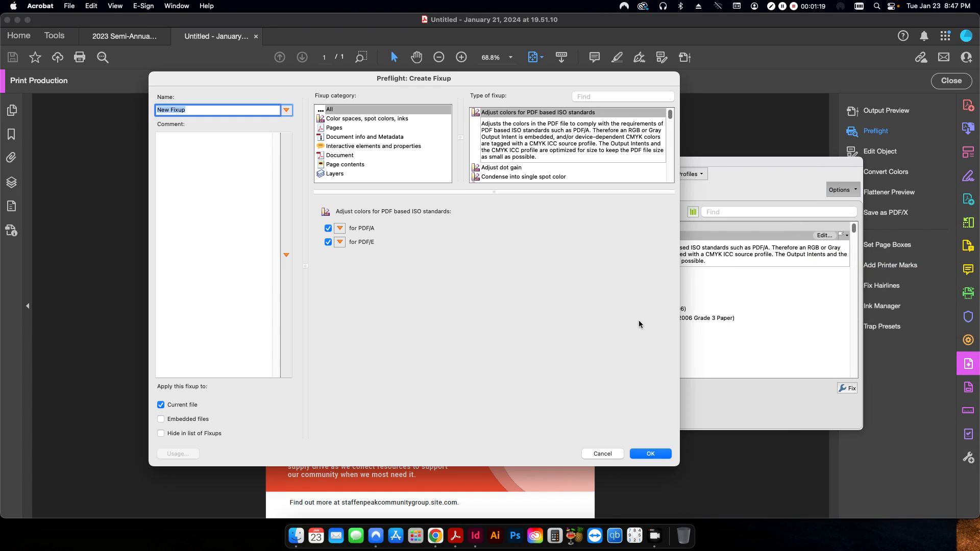
mouse_move(632, 92)
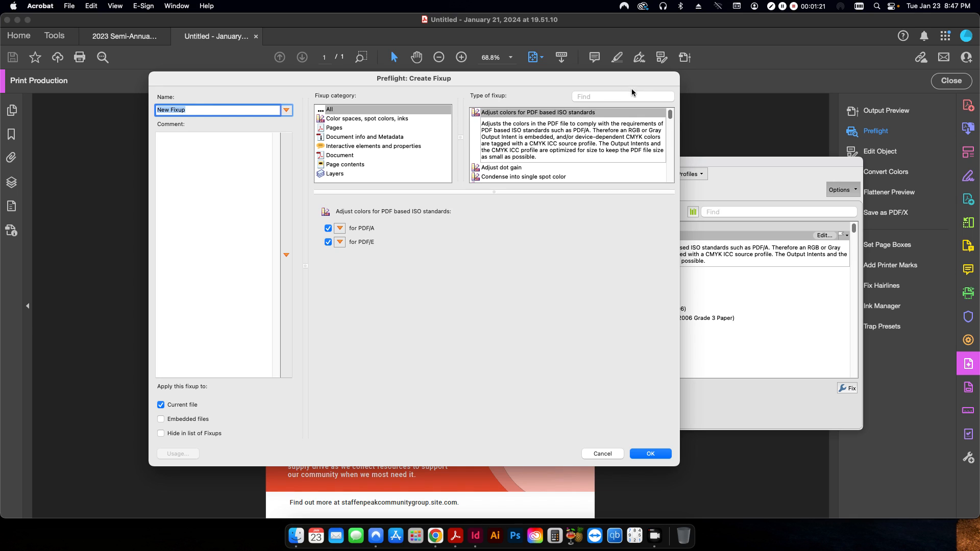
Step: Search fixup types for 'convert' and pick Convert page content into image
text(conv)
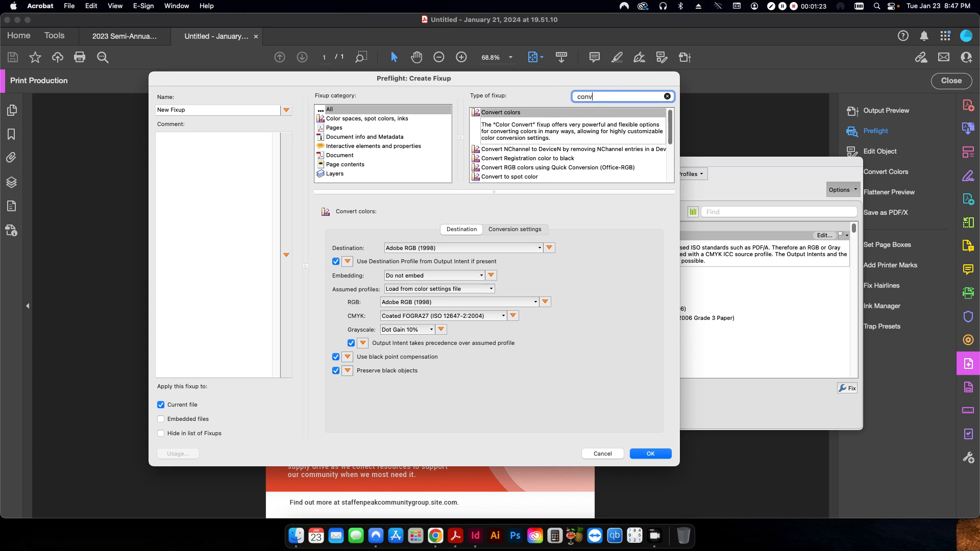
text(ert)
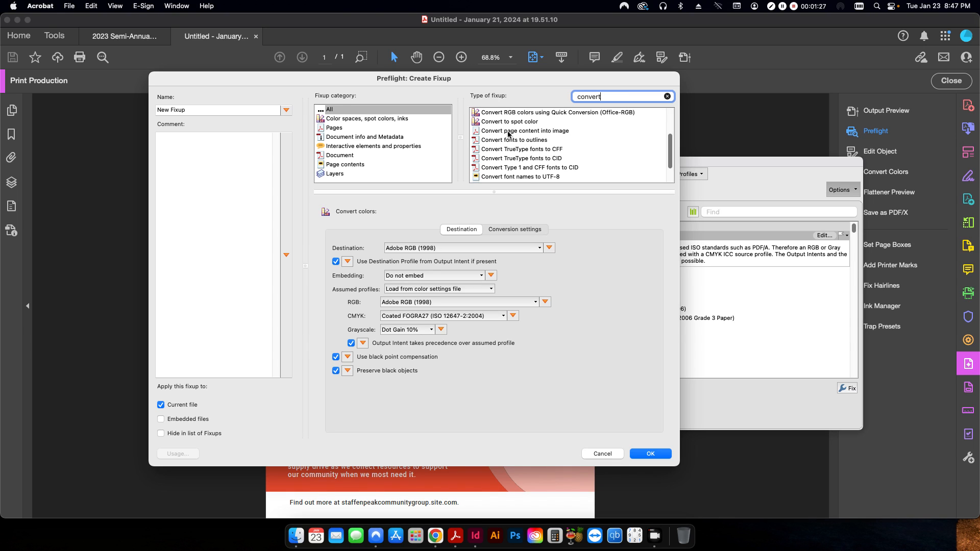
click(524, 121)
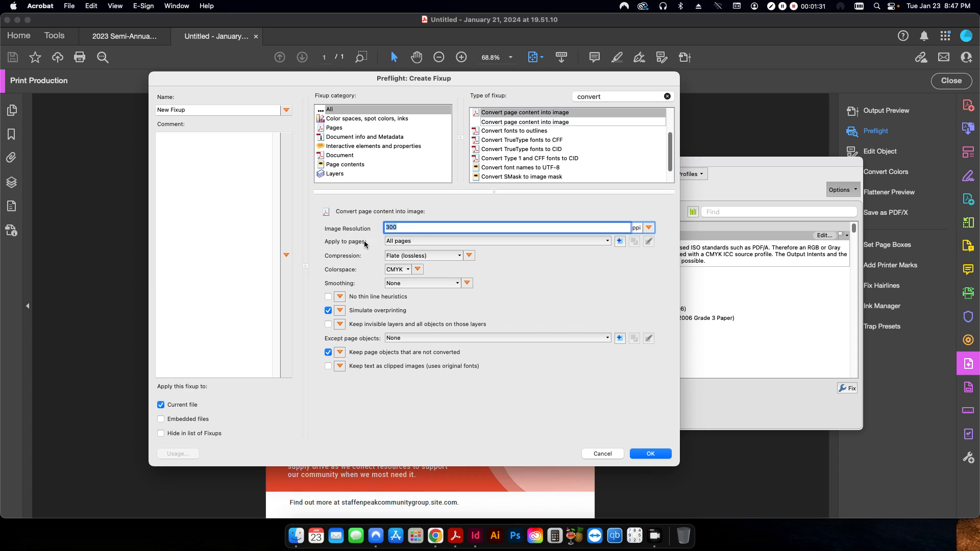
mouse_move(495, 281)
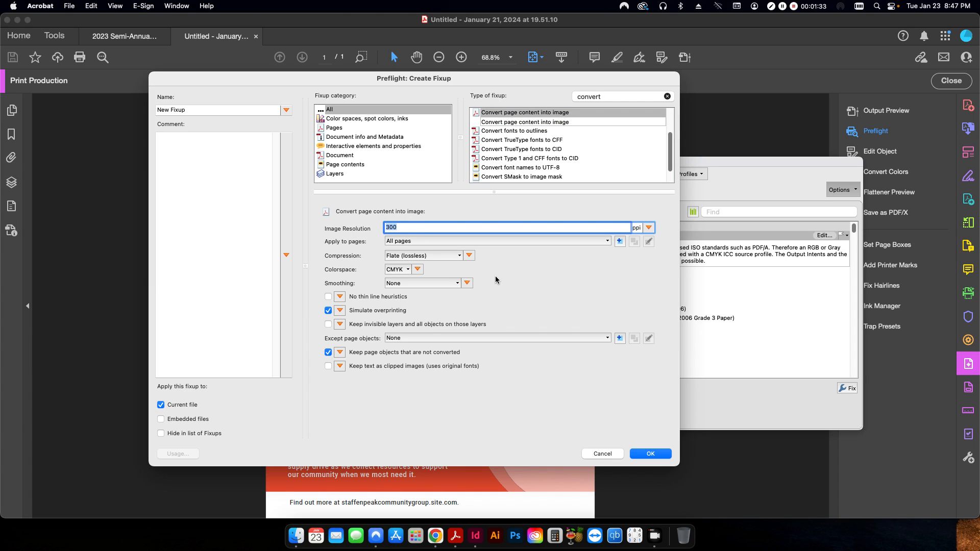
mouse_move(478, 275)
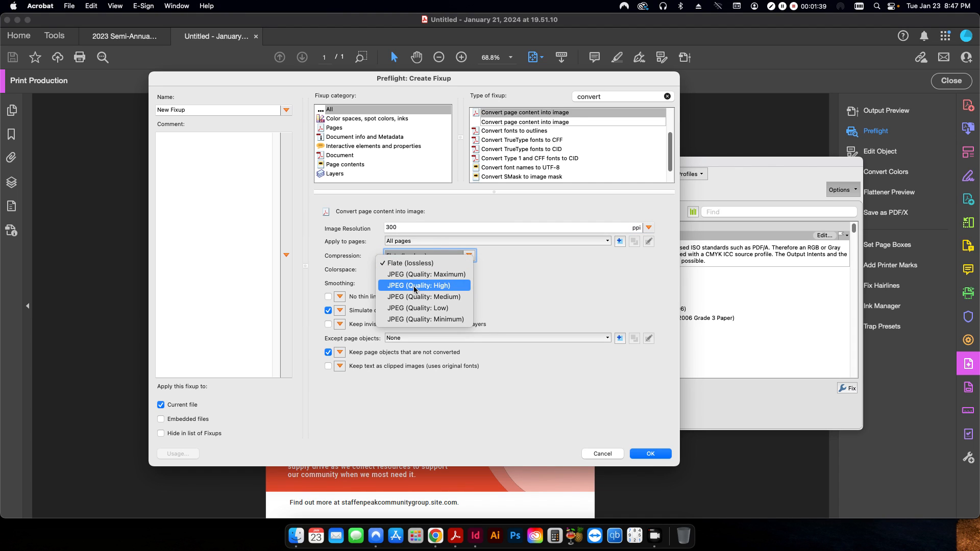
Step: Use JPEG High compression, keep CMYK colorspace, and smooth line art, text and images
click(418, 285)
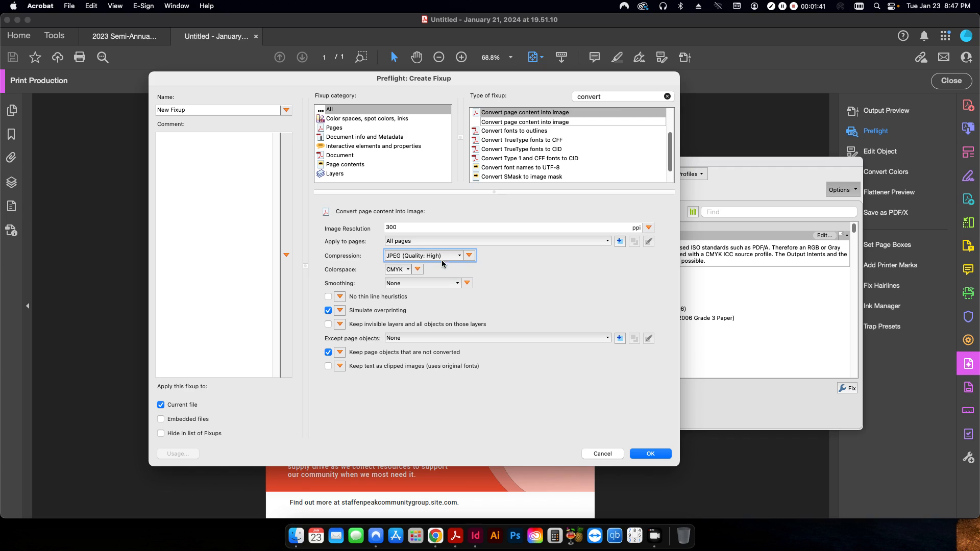
mouse_move(583, 289)
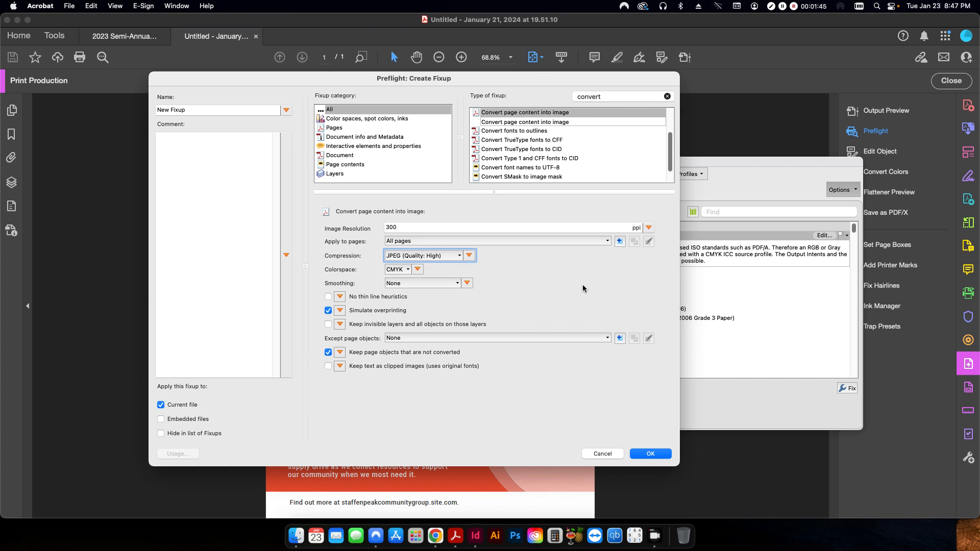
click(416, 269)
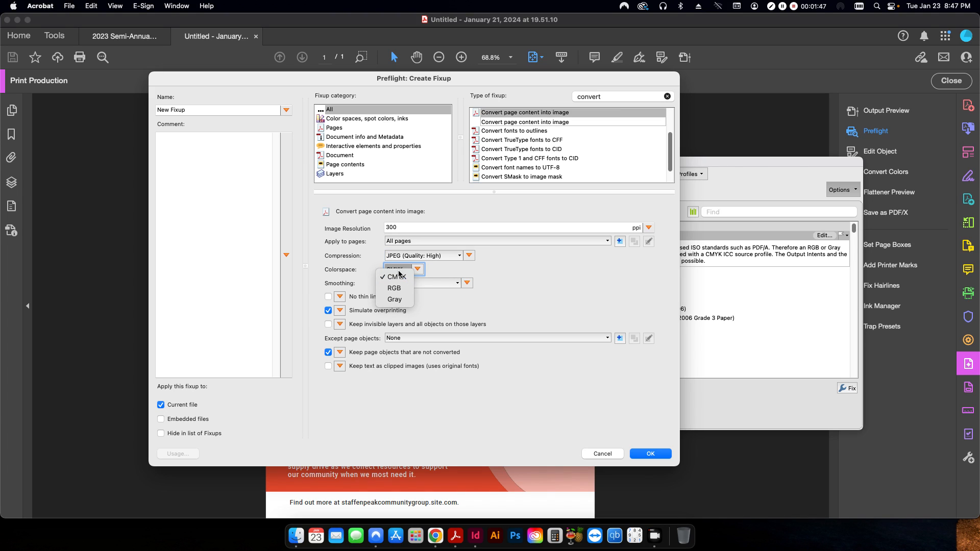
mouse_move(394, 299)
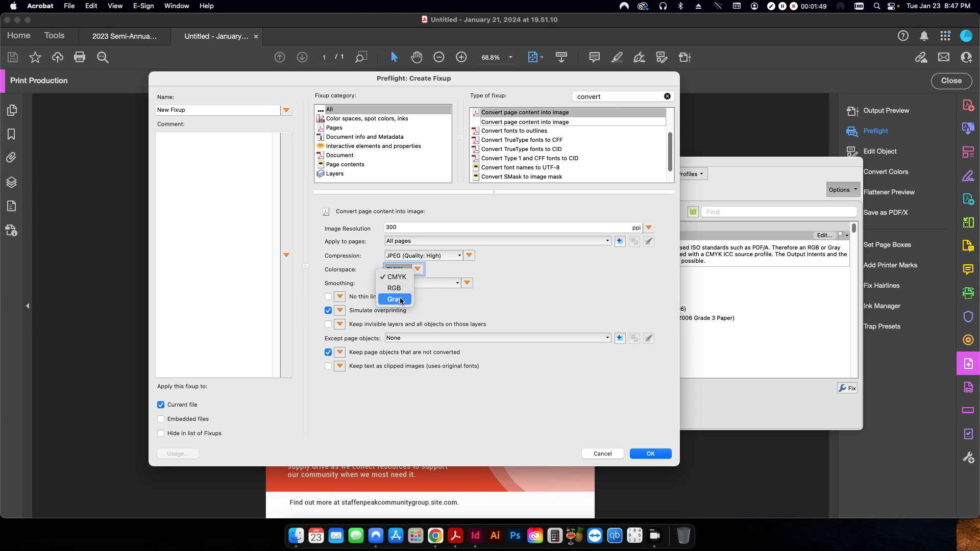
mouse_move(359, 273)
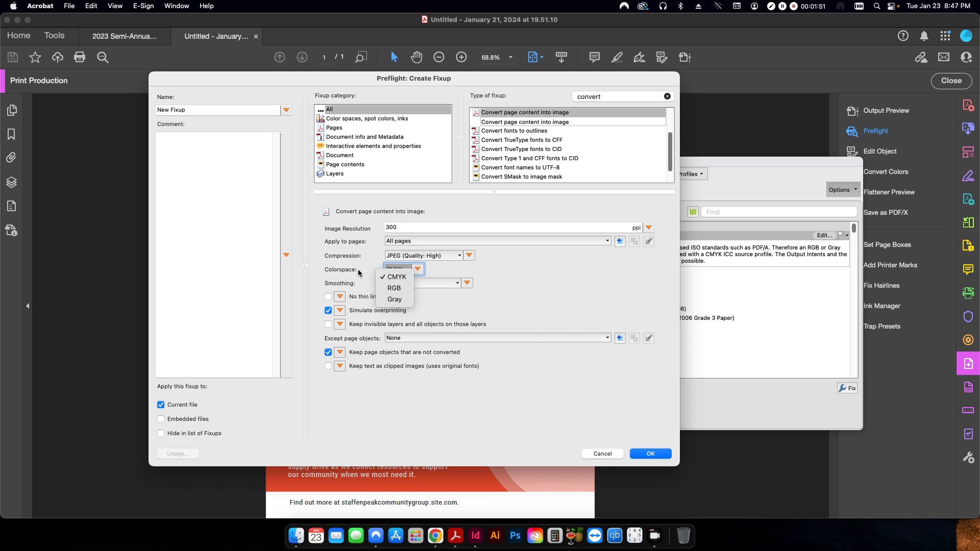
click(395, 276)
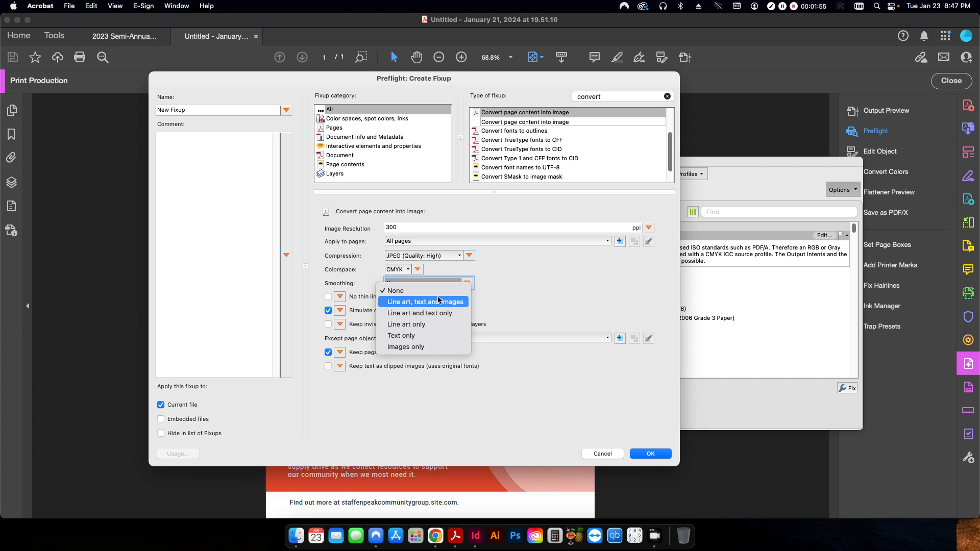
mouse_move(414, 309)
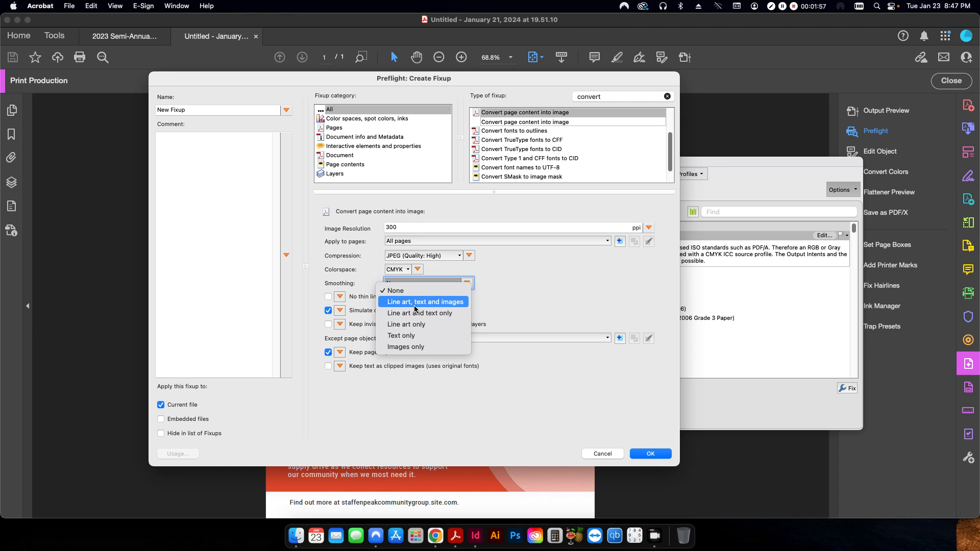
click(424, 301)
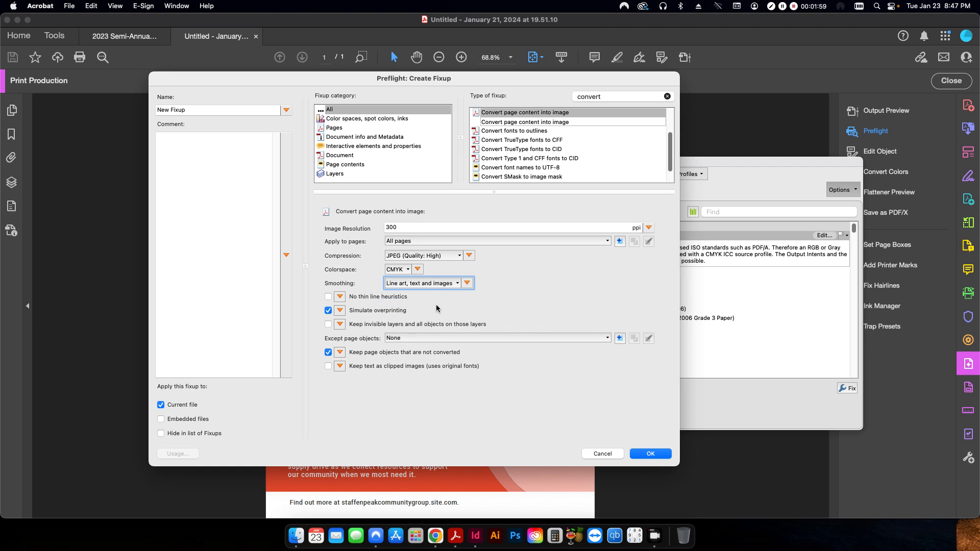
mouse_move(363, 363)
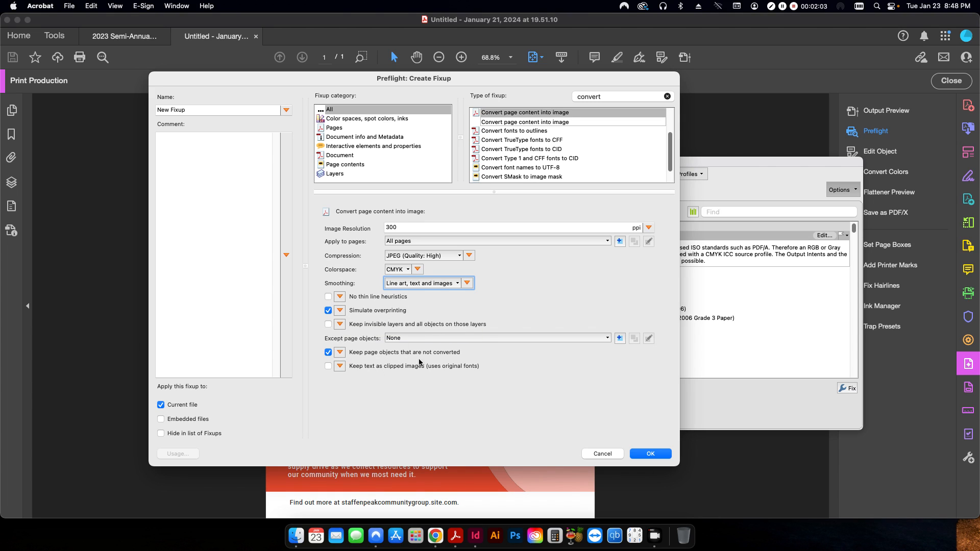
mouse_move(366, 346)
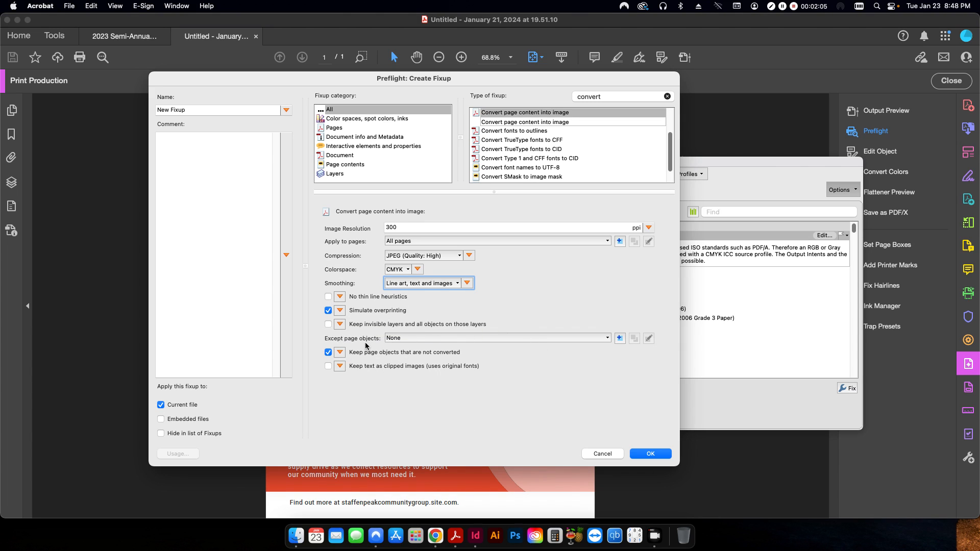
mouse_move(403, 347)
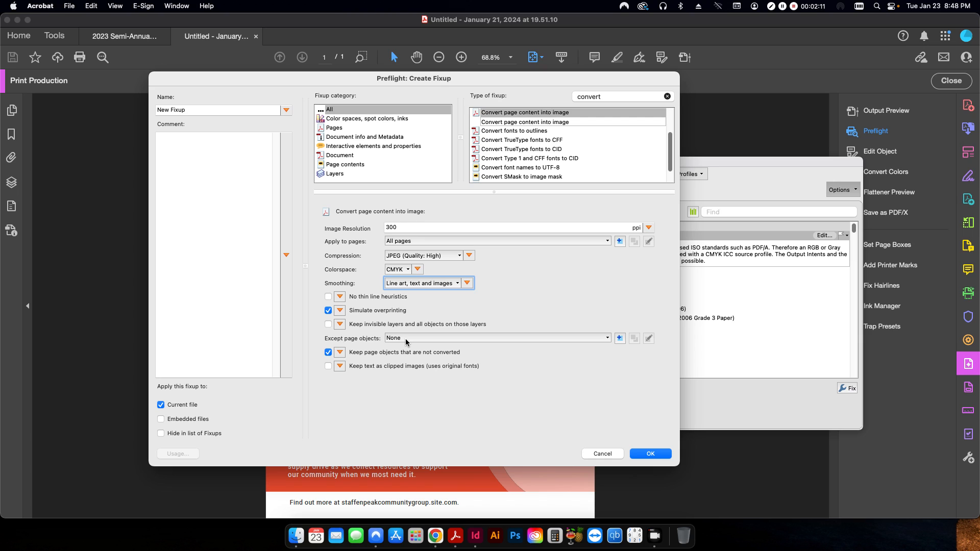
click(496, 338)
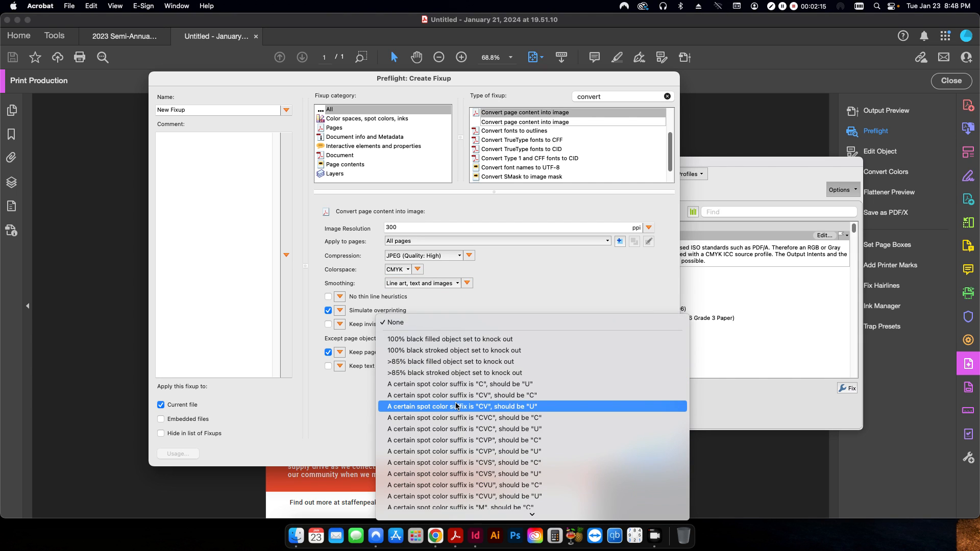
scroll(down, 3)
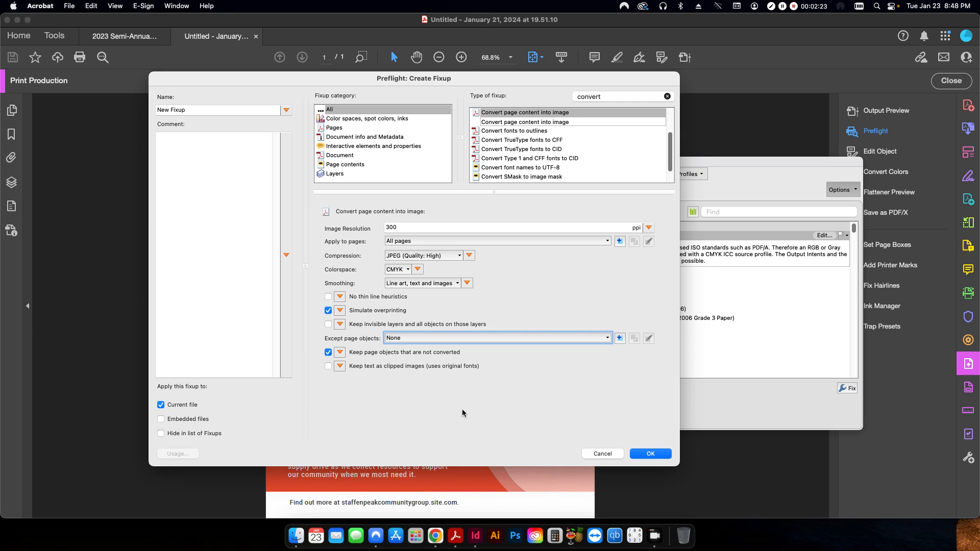
mouse_move(494, 409)
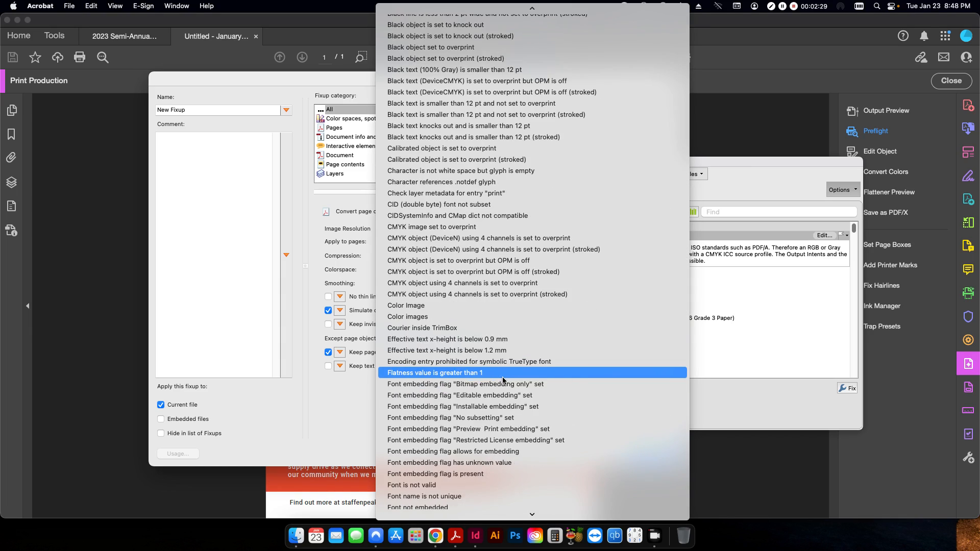
scroll(down, 3)
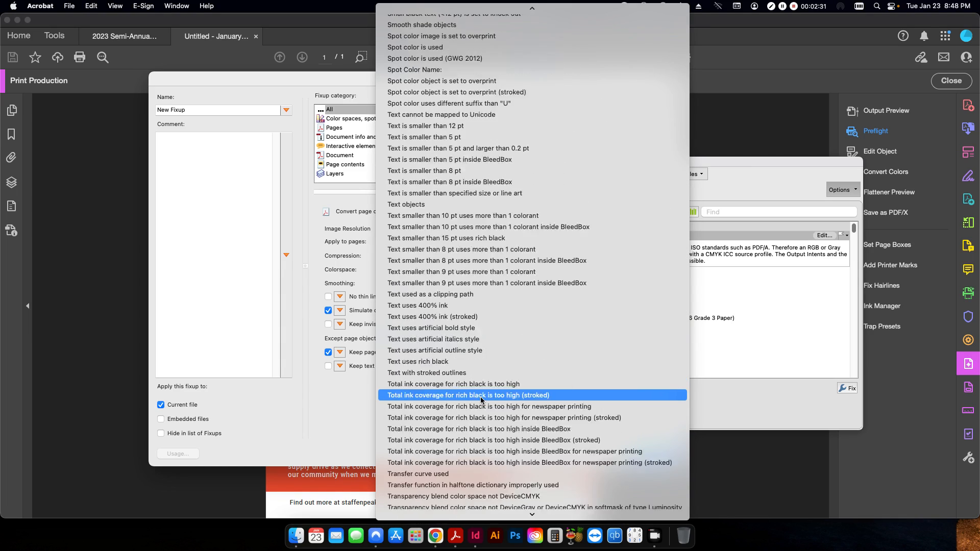
scroll(up, 3)
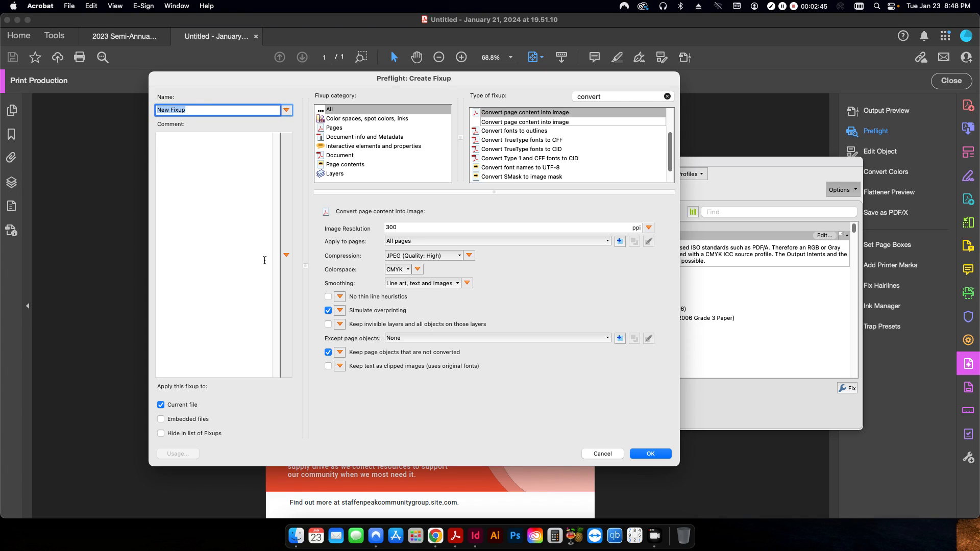
Step: Name the fixup 'Rasterize PDF to Image', comment that it rasterizes a file, and save
text(Rasterize)
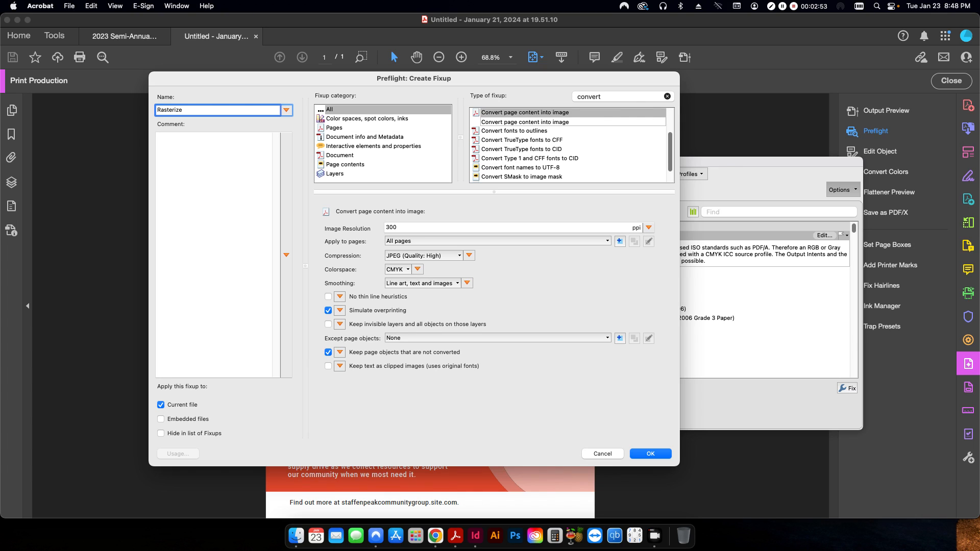
text(PDF to Image)
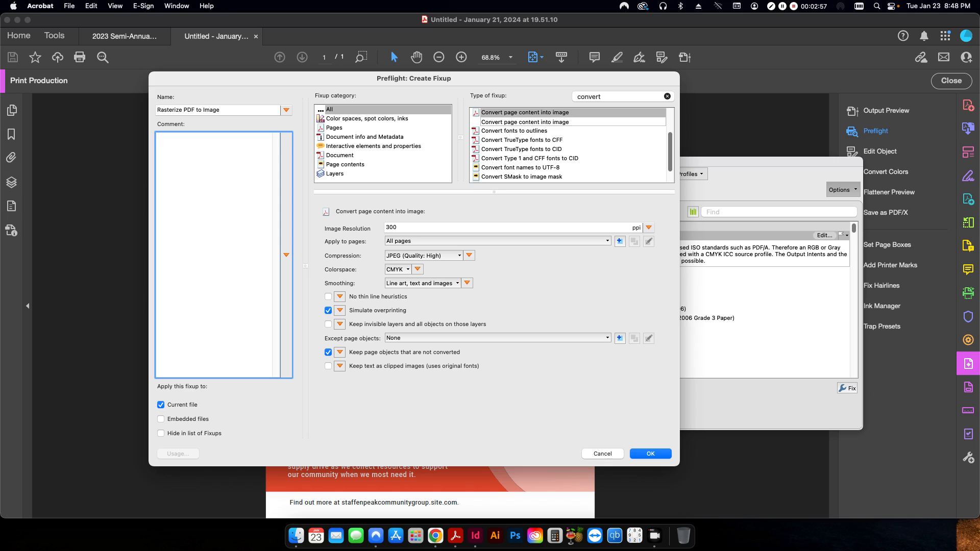
click(222, 137)
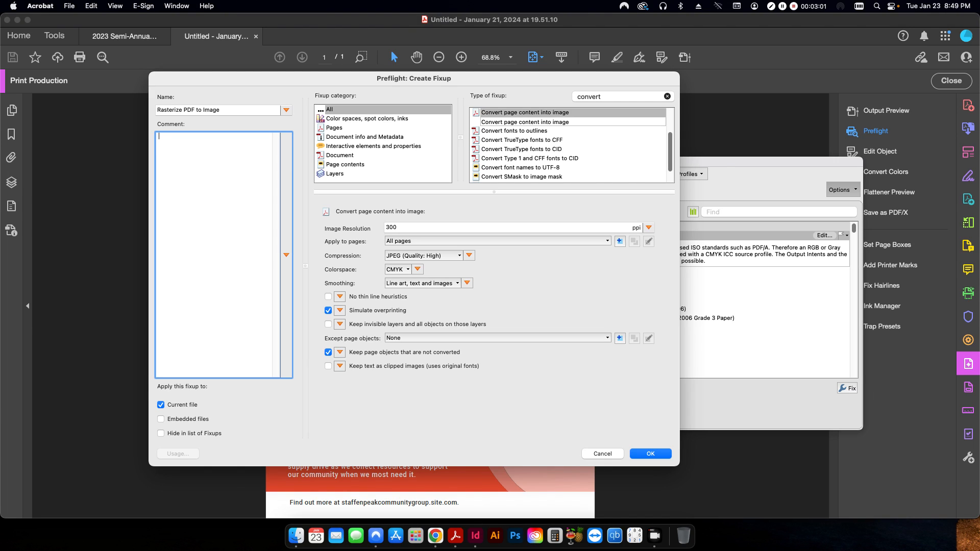
text(Takes a fil)
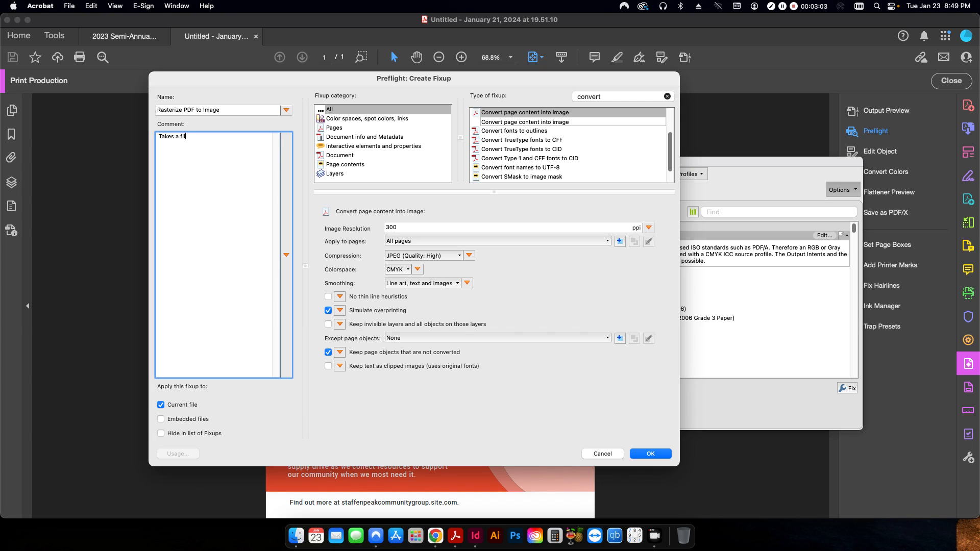
text(e and converts it to)
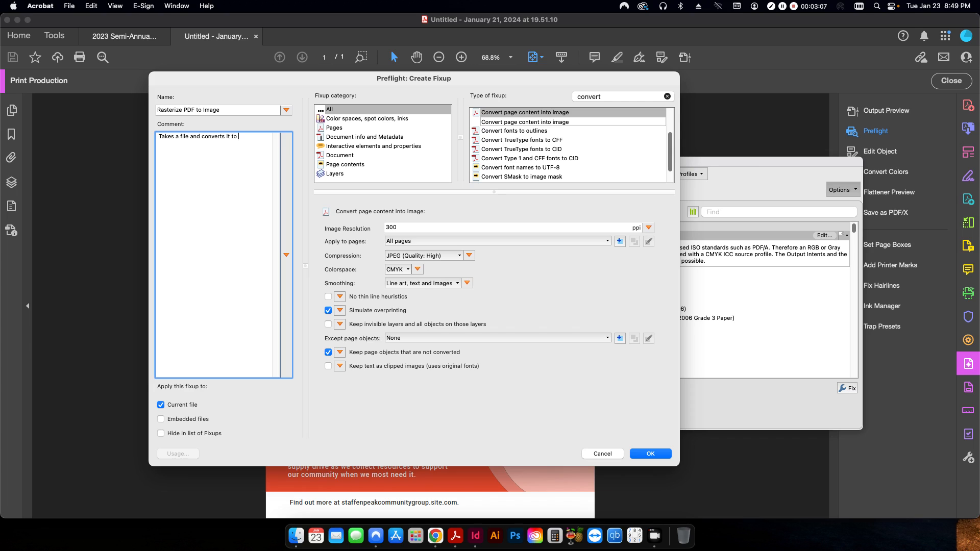
text(a rasterized)
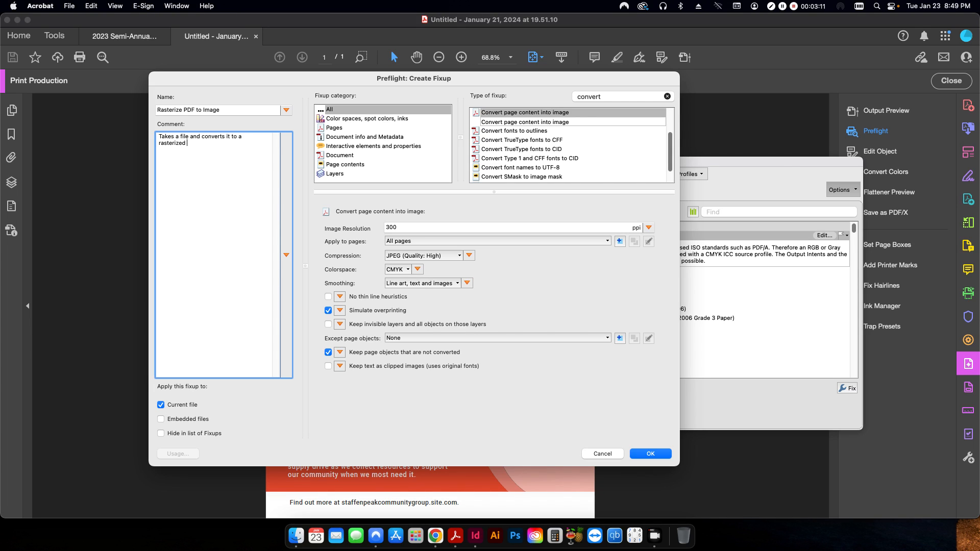
text(image.)
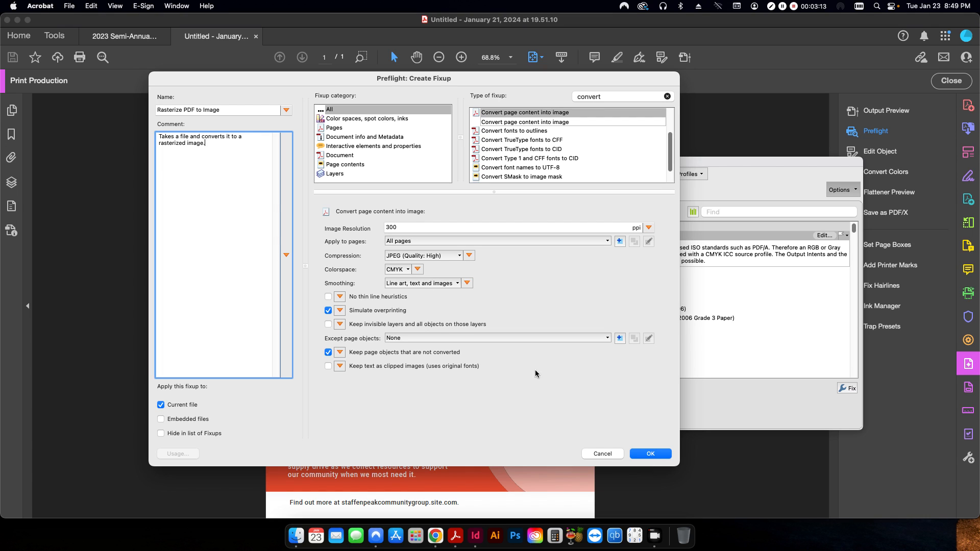
click(602, 454)
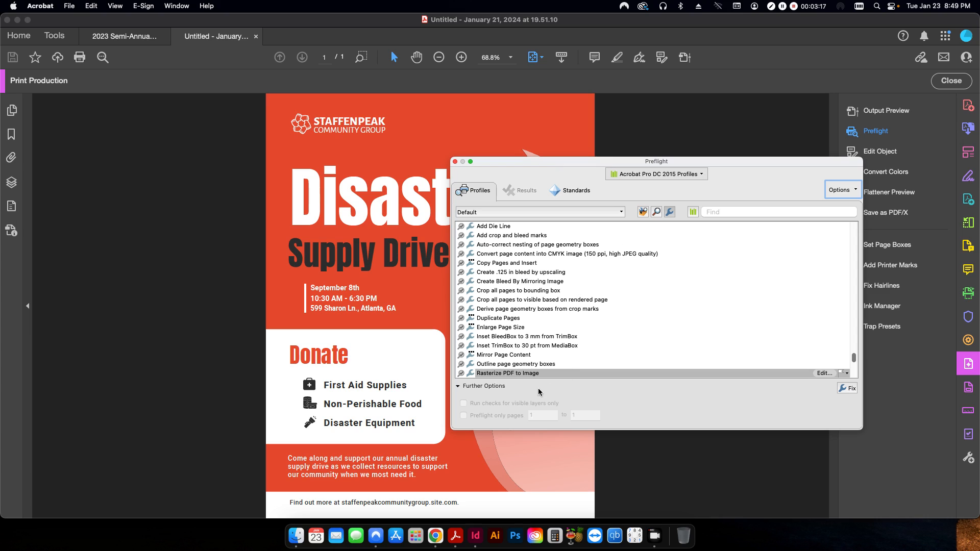
mouse_move(197, 312)
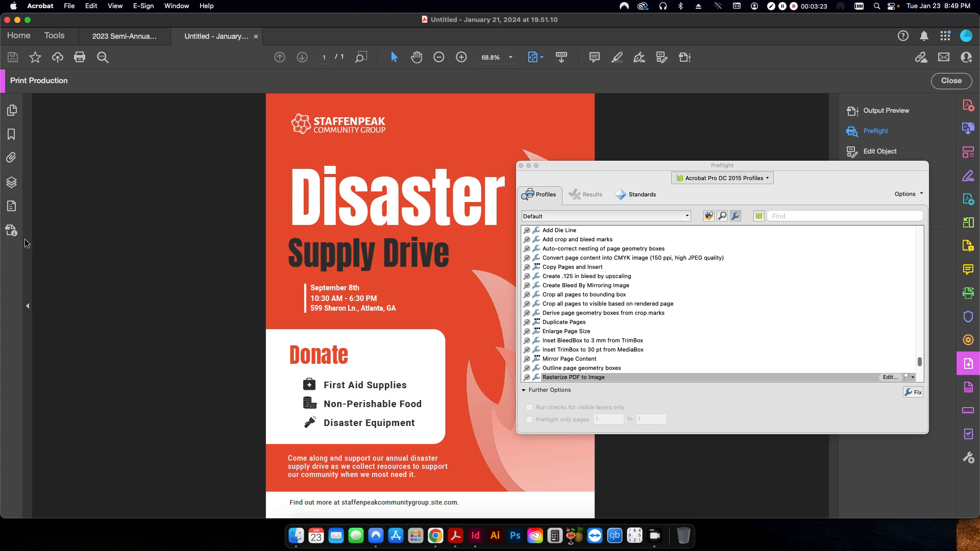
mouse_move(11, 206)
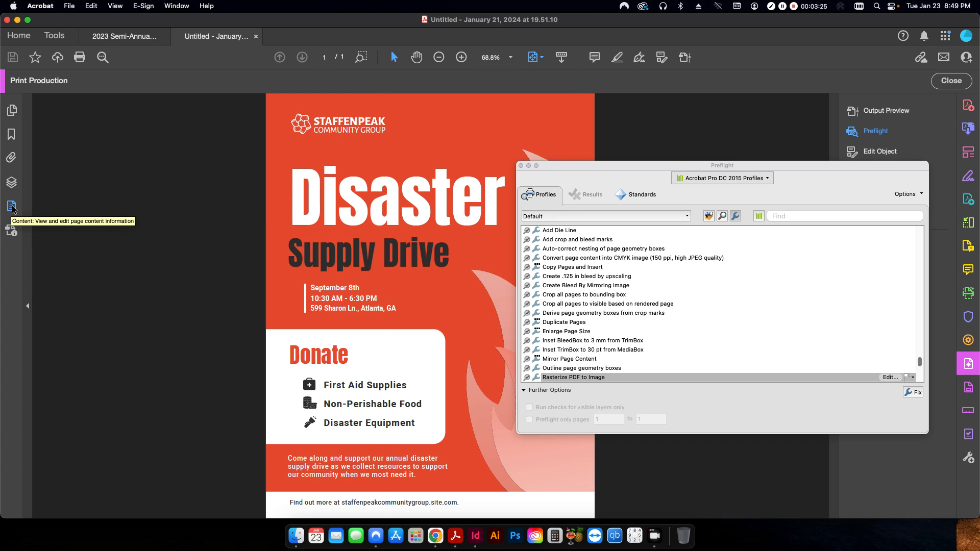
click(11, 207)
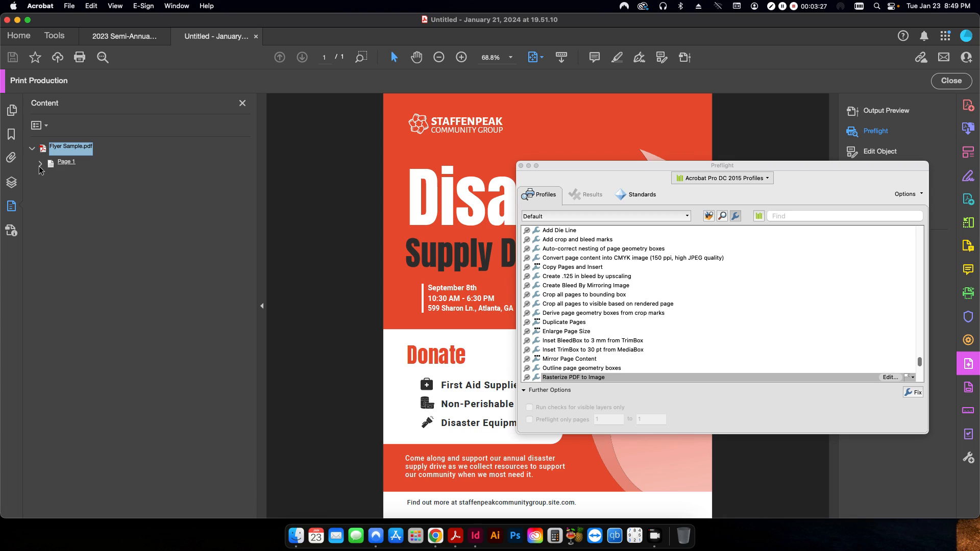
click(40, 162)
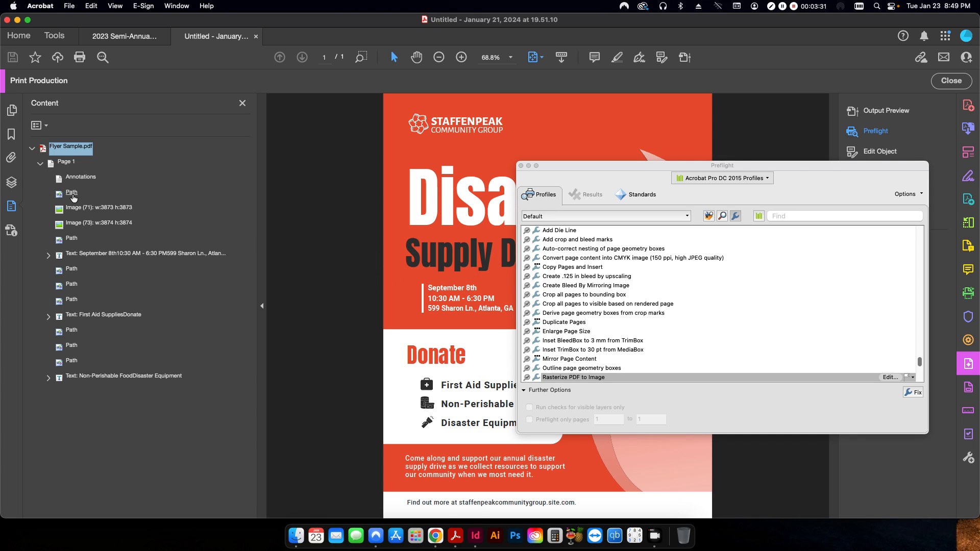
click(72, 192)
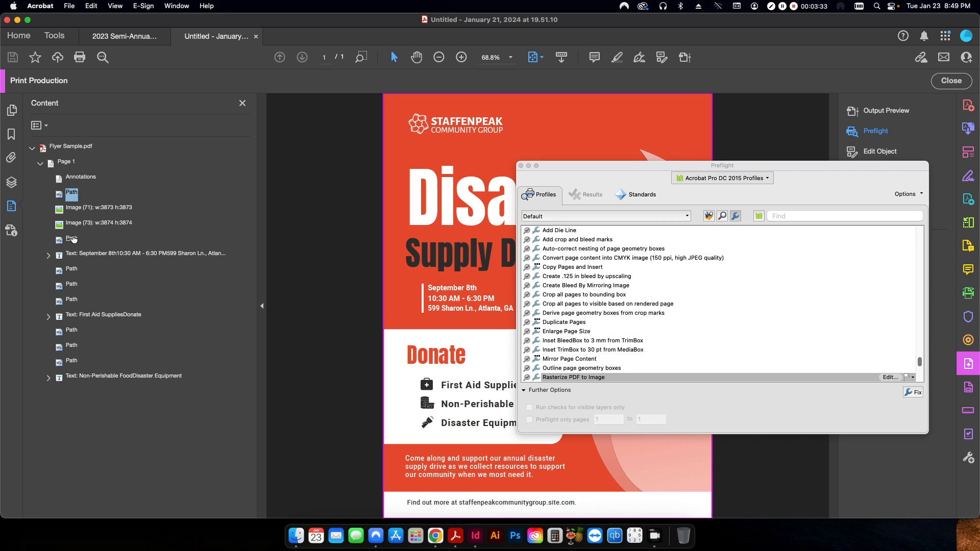
click(145, 256)
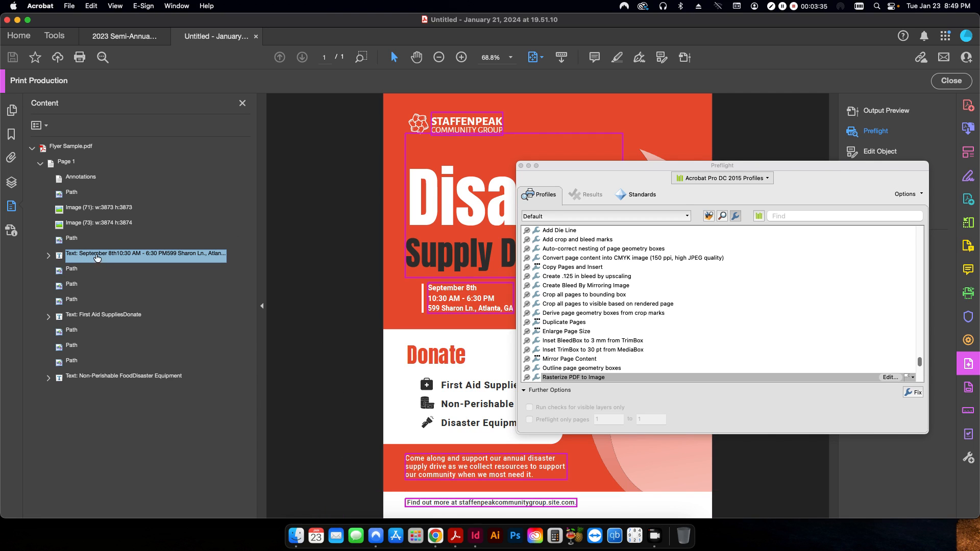
click(98, 223)
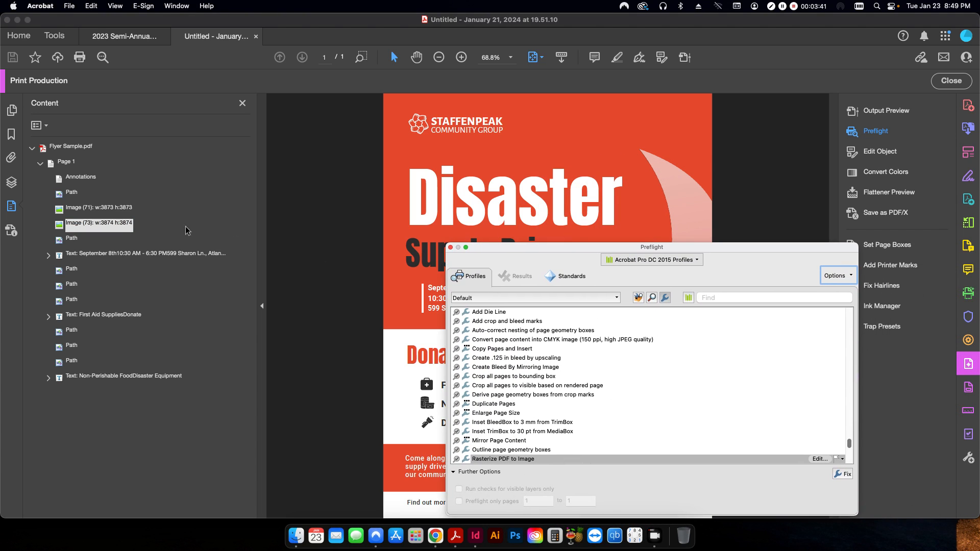
mouse_move(583, 370)
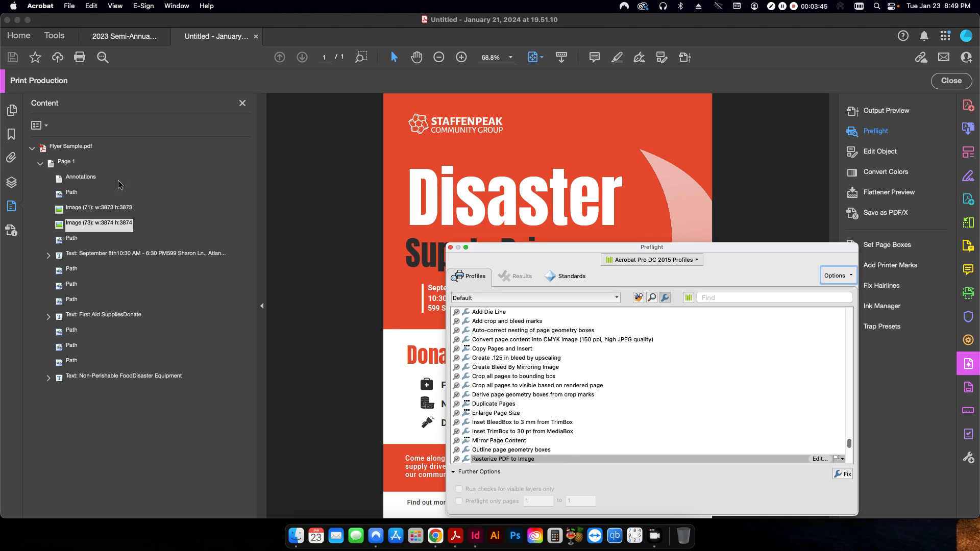
mouse_move(141, 264)
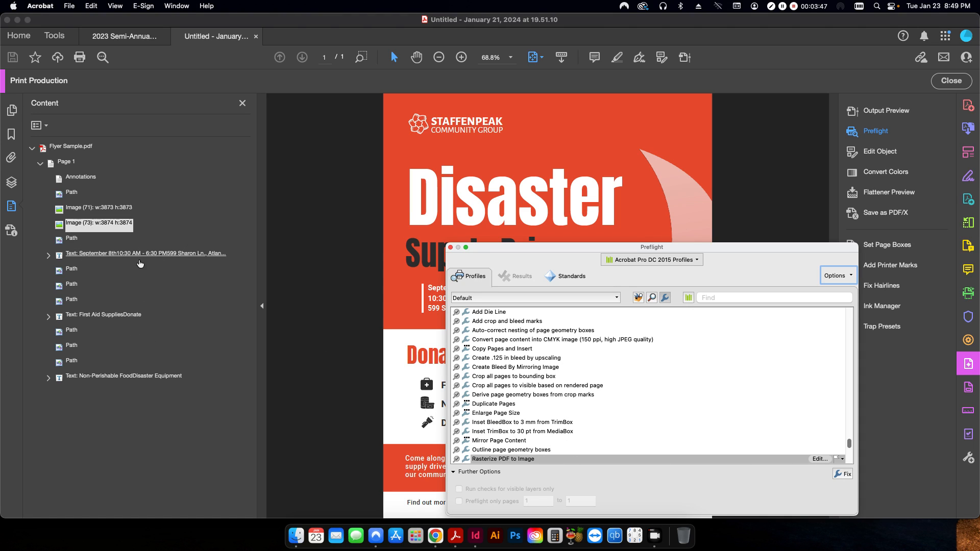
click(243, 103)
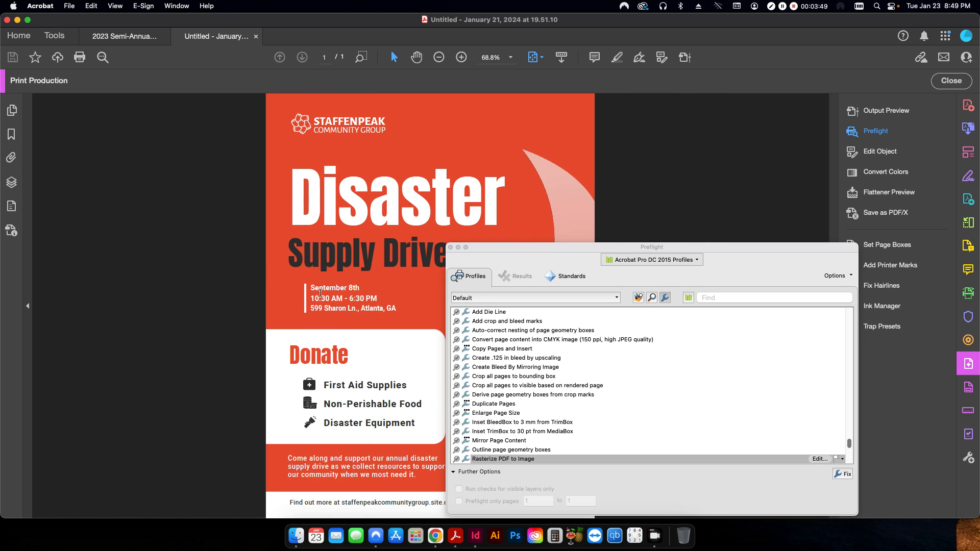
Step: Run Rasterize PDF to Image on the flyer and save it as 'Flyer Sample_Rasterized'
click(843, 474)
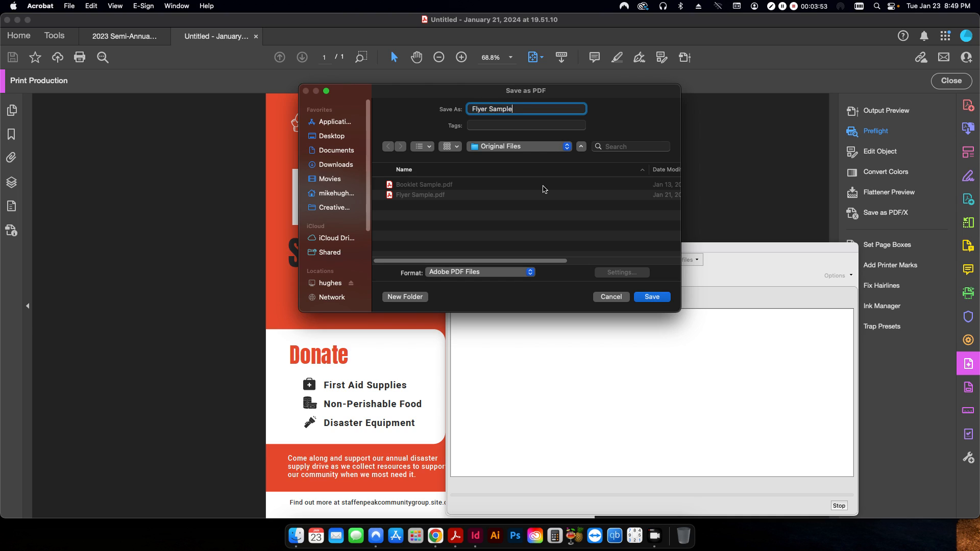
text(_Raster)
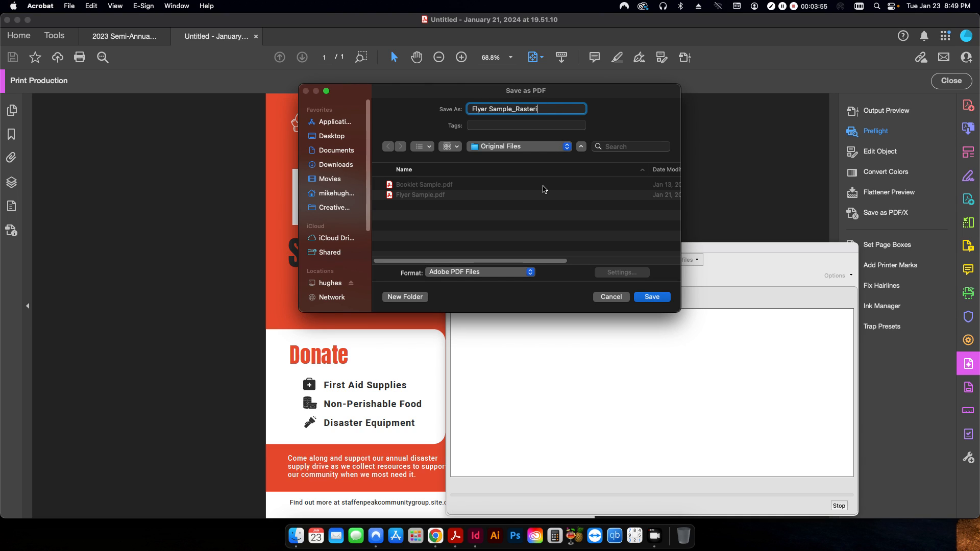
text(ized)
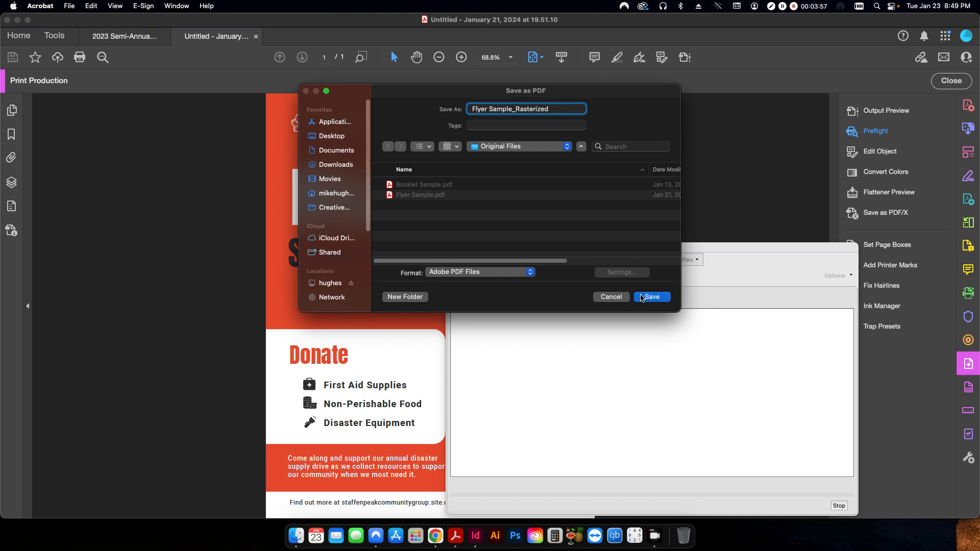
click(651, 297)
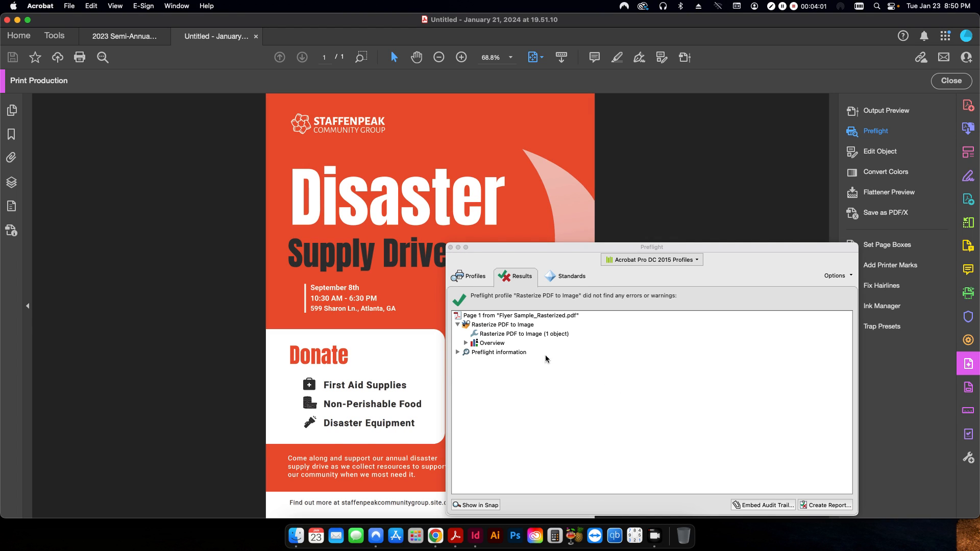
mouse_move(560, 343)
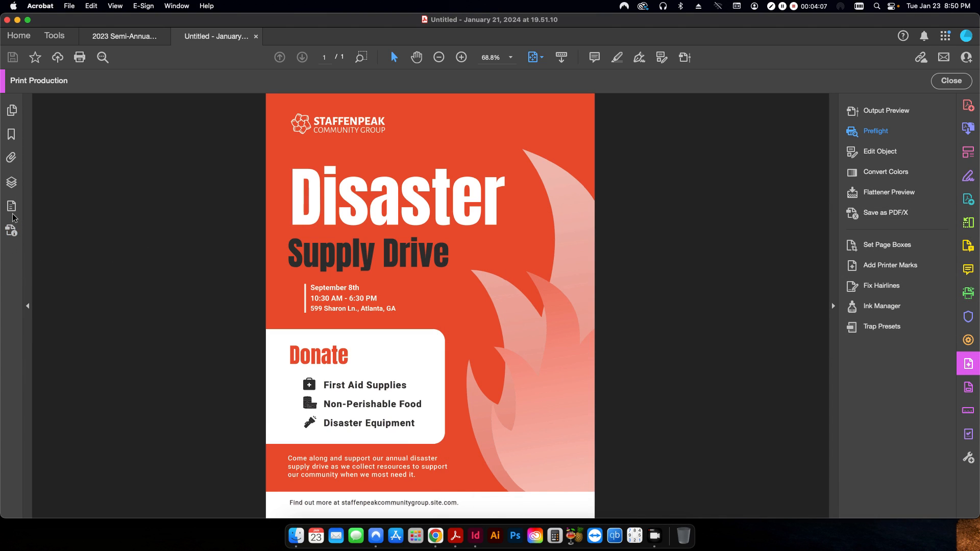
Step: Confirm in the Content pane that Page 1 holds one 2550×3300 image, then close it
click(10, 206)
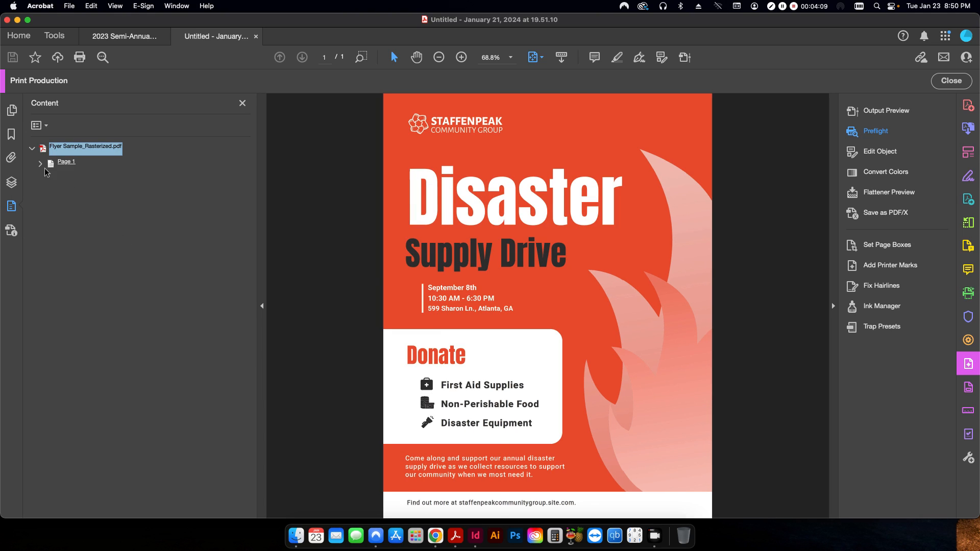
click(40, 163)
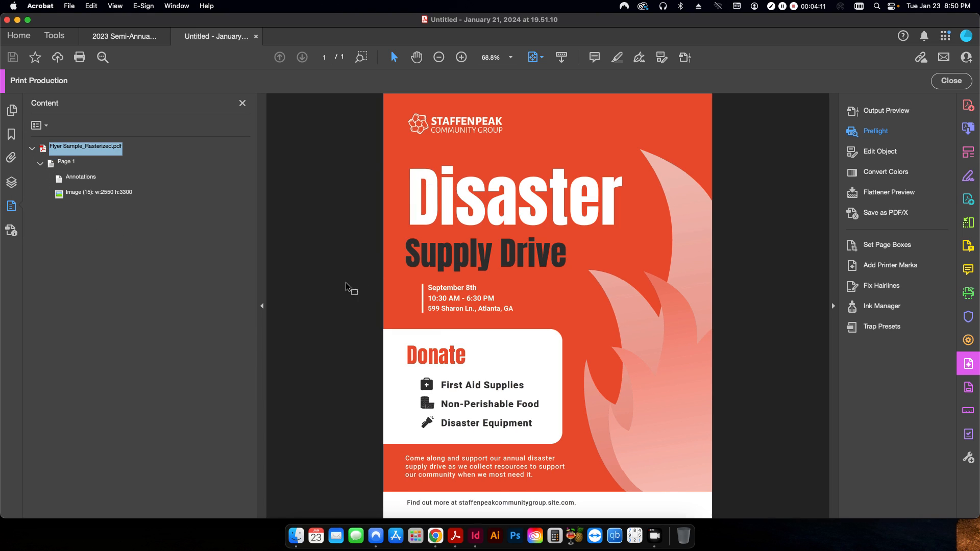
mouse_move(84, 225)
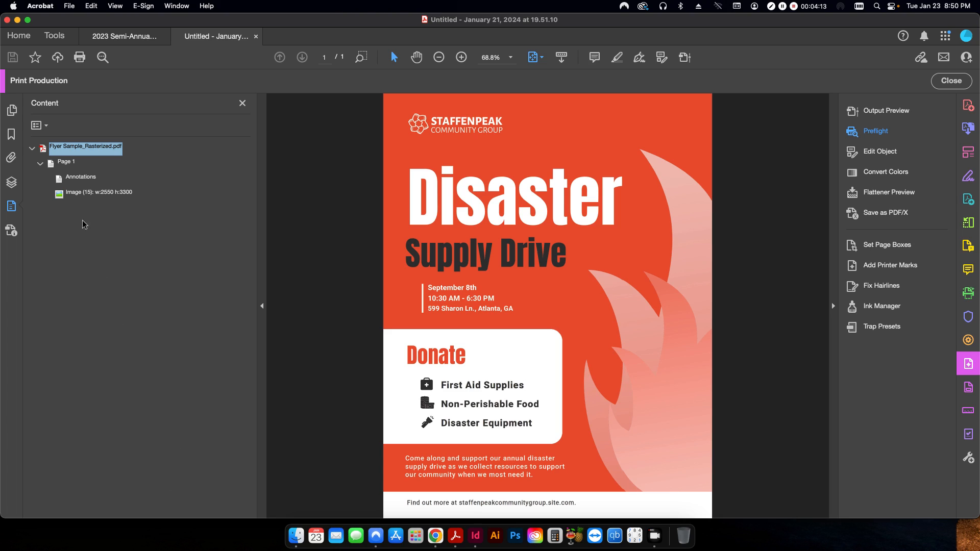
click(99, 192)
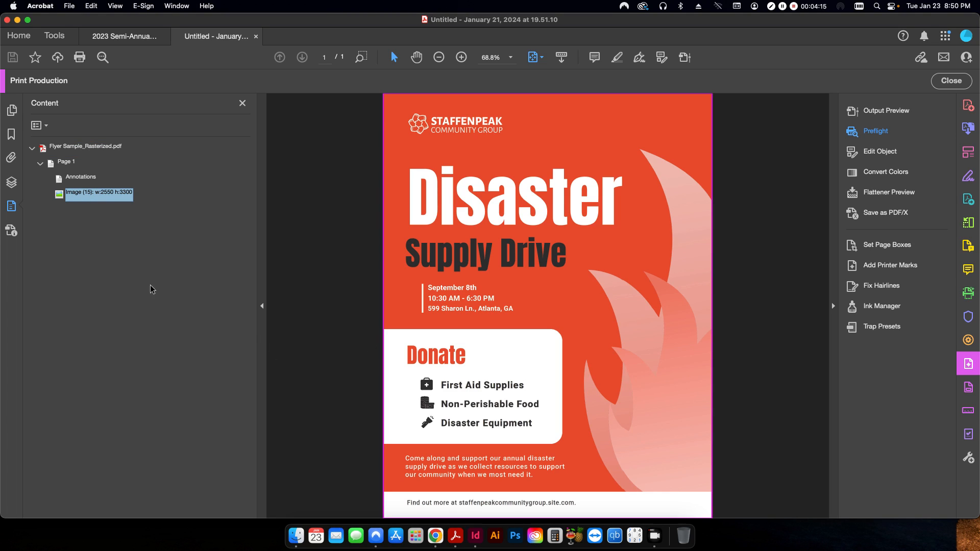
mouse_move(100, 195)
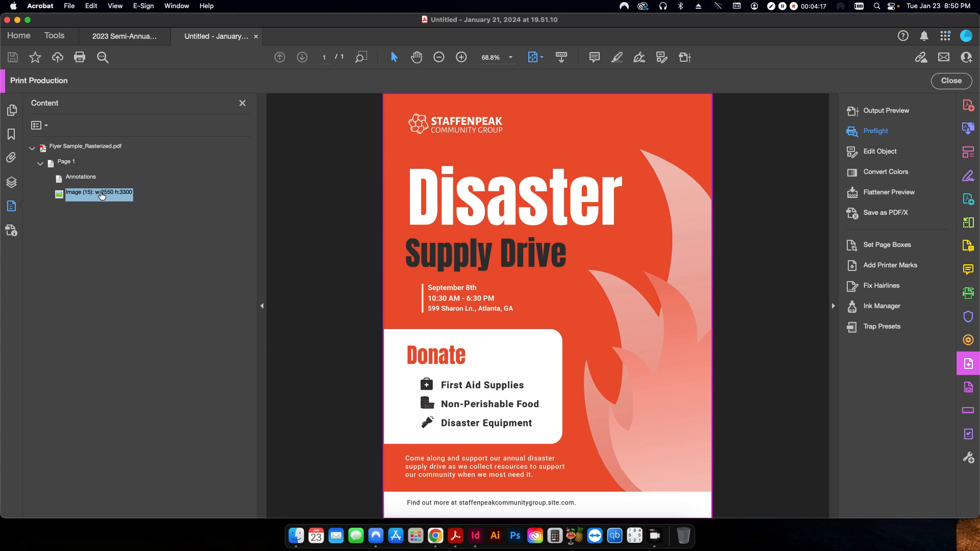
mouse_move(351, 325)
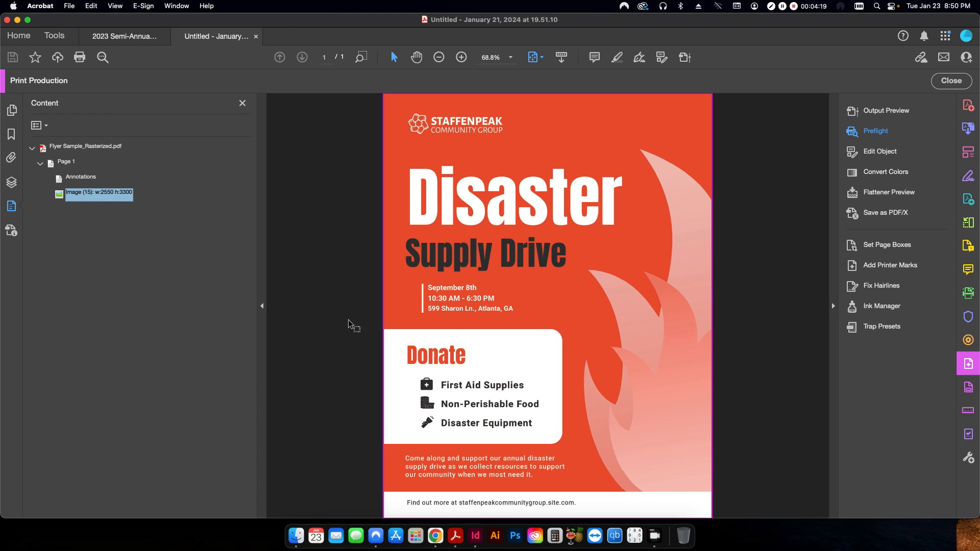
click(242, 102)
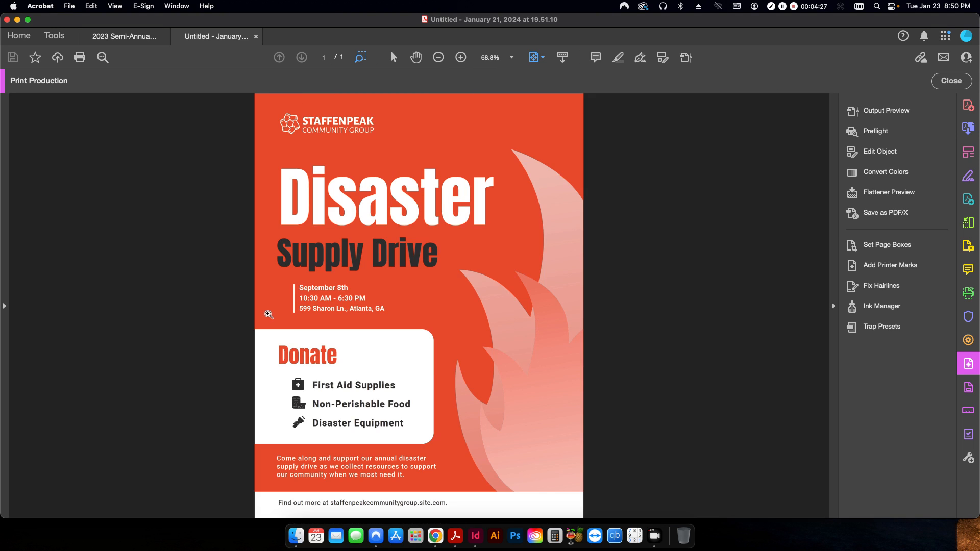
mouse_move(457, 332)
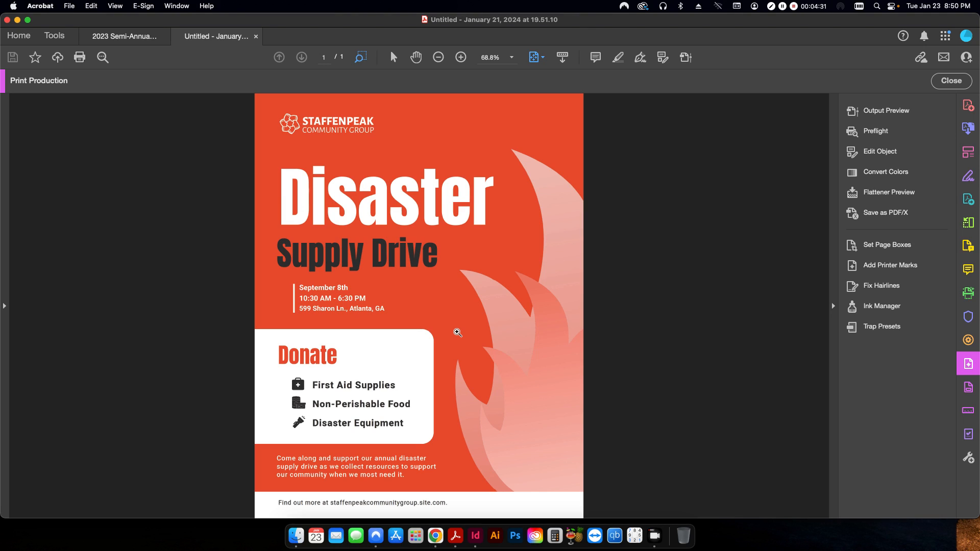
mouse_move(449, 329)
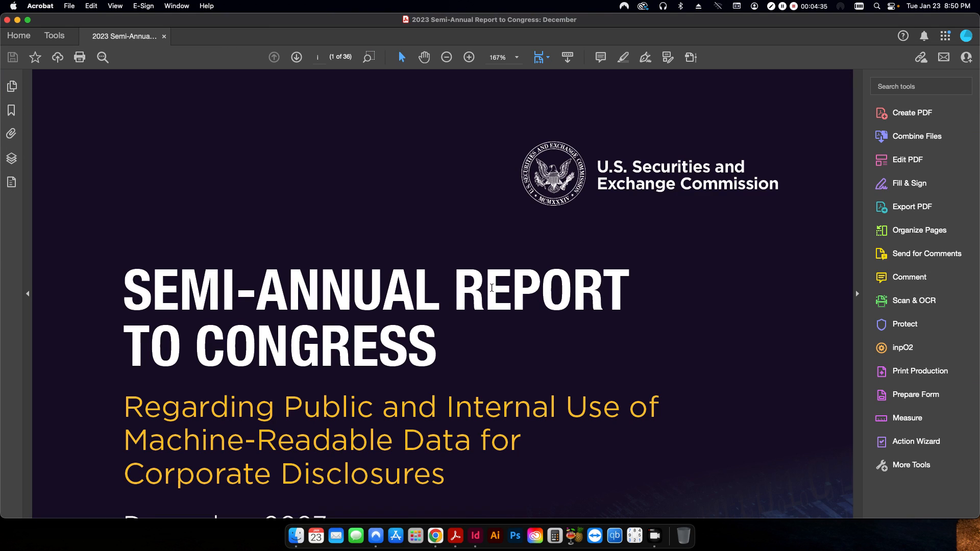
mouse_move(485, 259)
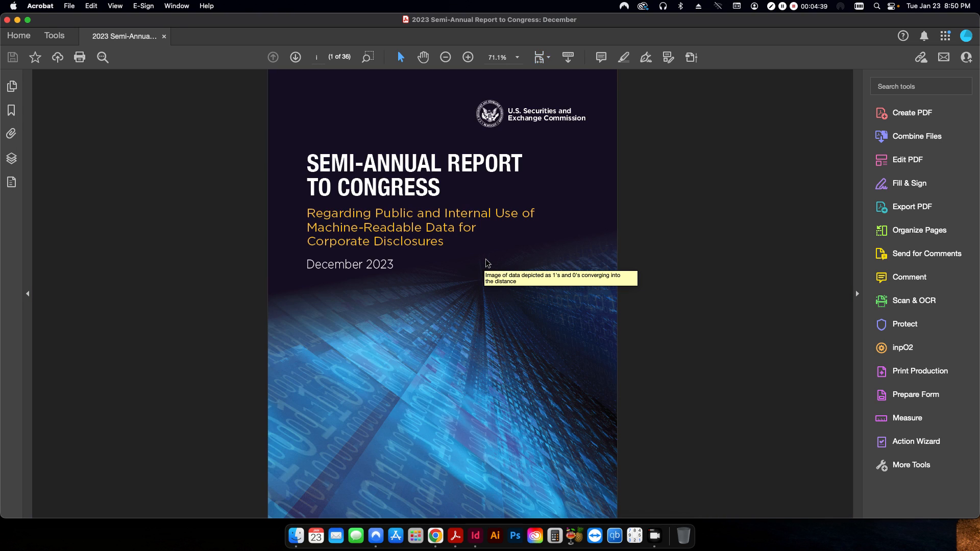
Step: Apply the Rasterize PDF to Image fixup to the 36-page report and save the rasterized copy
scroll(down, 3)
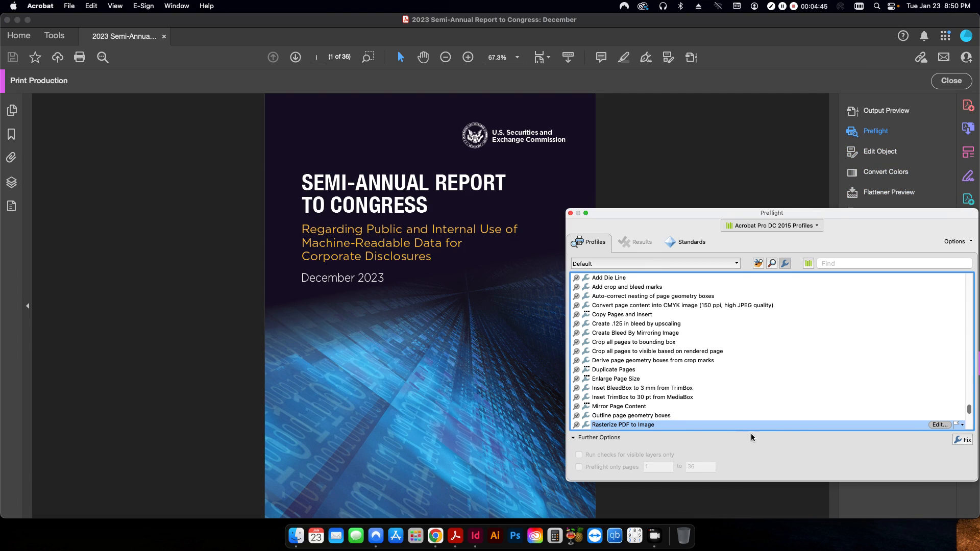
click(966, 440)
text(Booklet Sample_Ras)
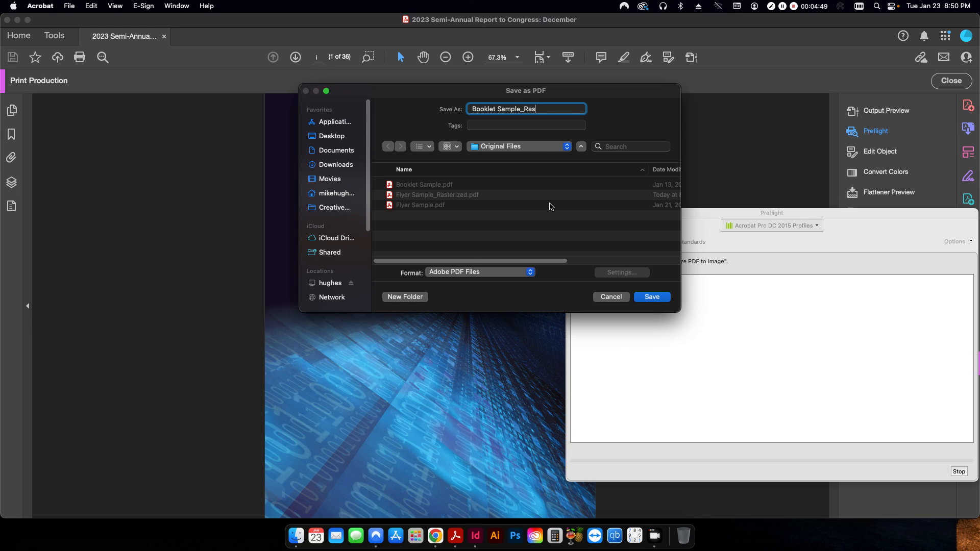
click(651, 298)
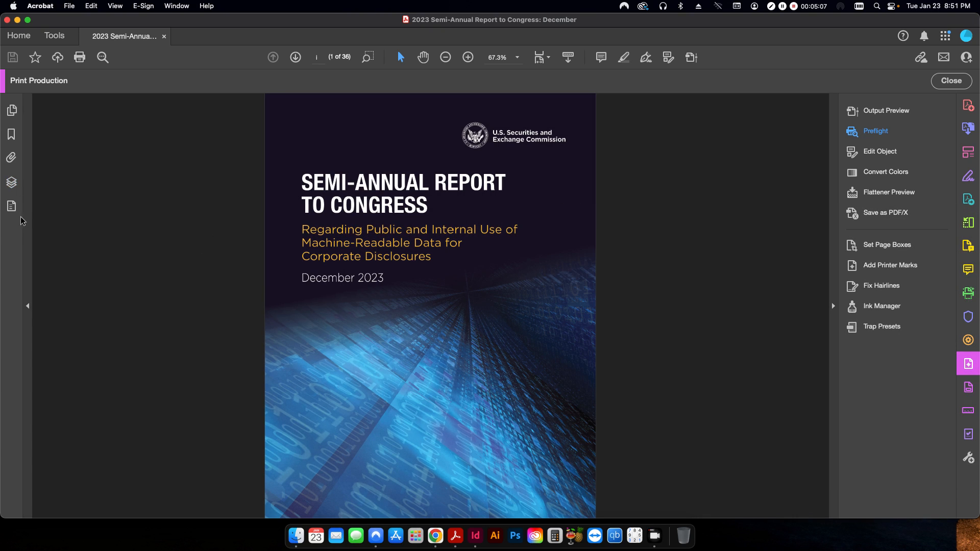
click(11, 207)
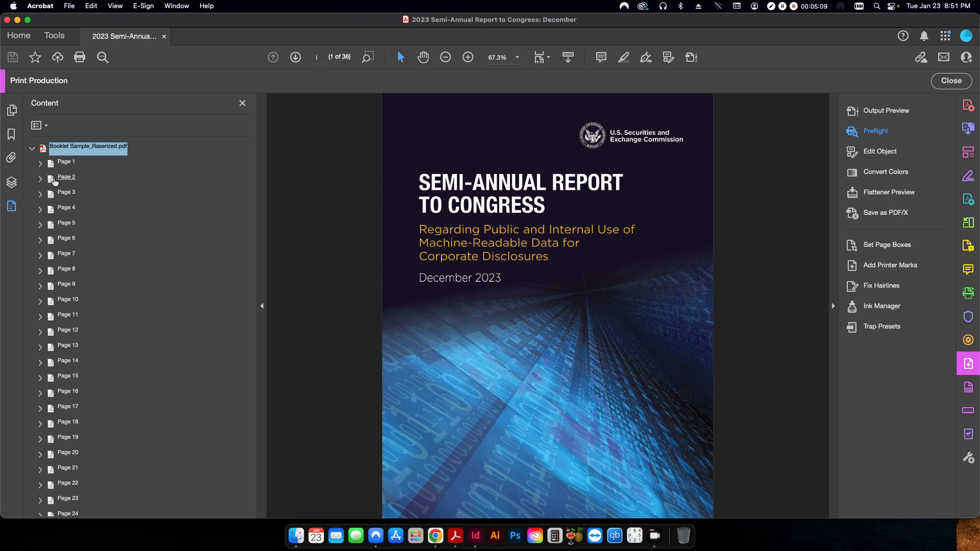
click(39, 162)
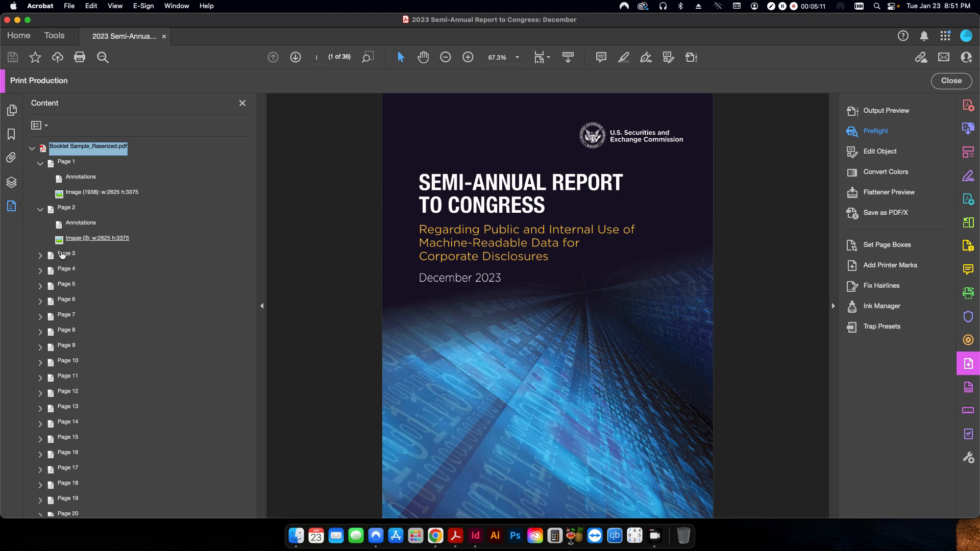
click(39, 253)
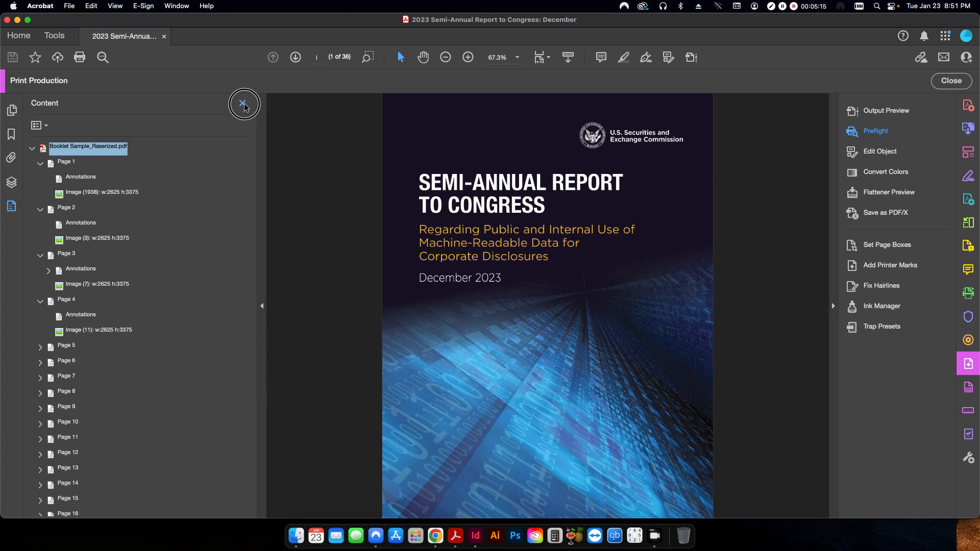
click(243, 104)
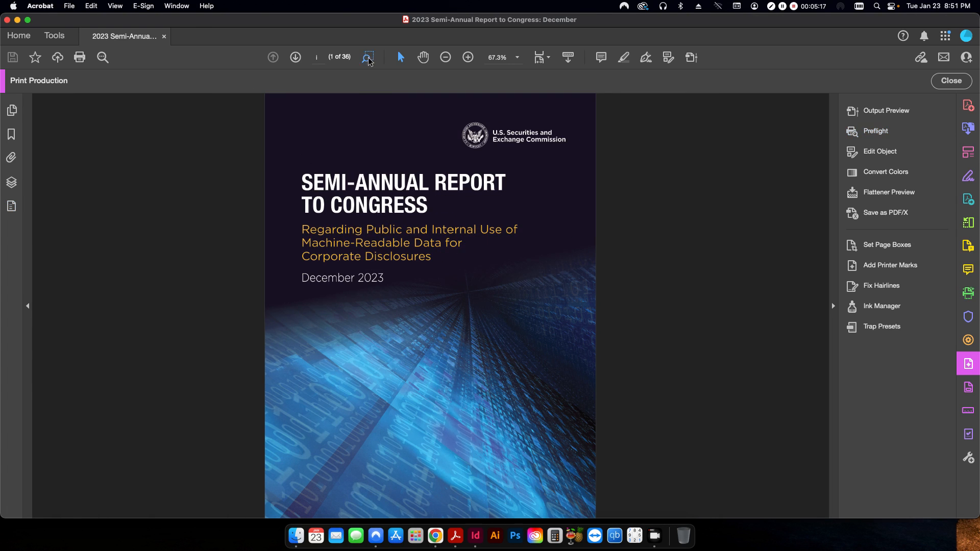
click(369, 57)
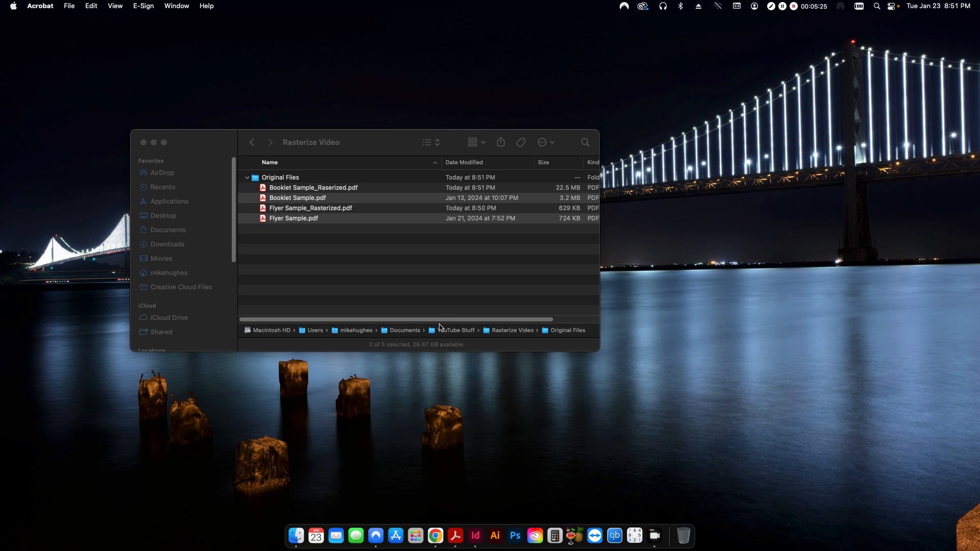
Step: Compare the original booklet (3.2 MB) against the rasterized one (22.5 MB), then deselect
click(298, 198)
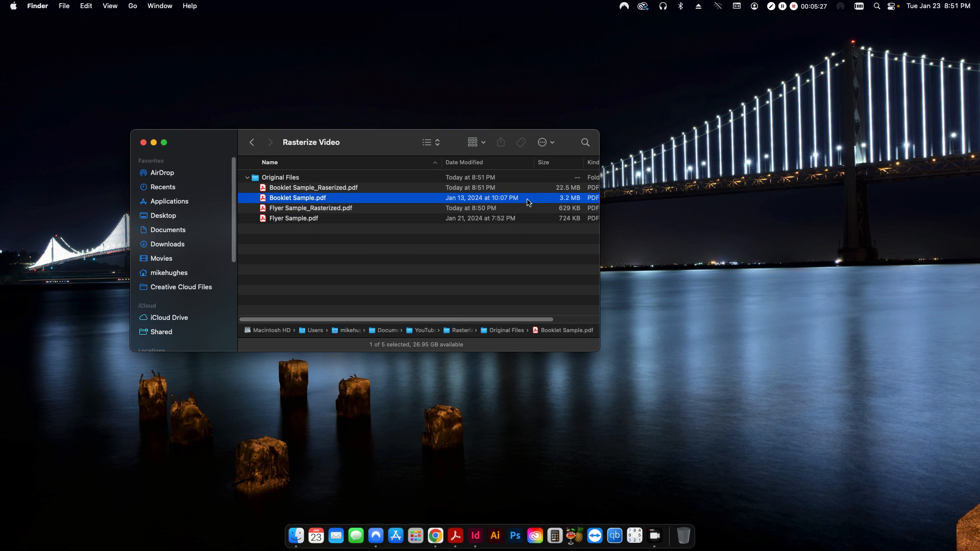
click(313, 187)
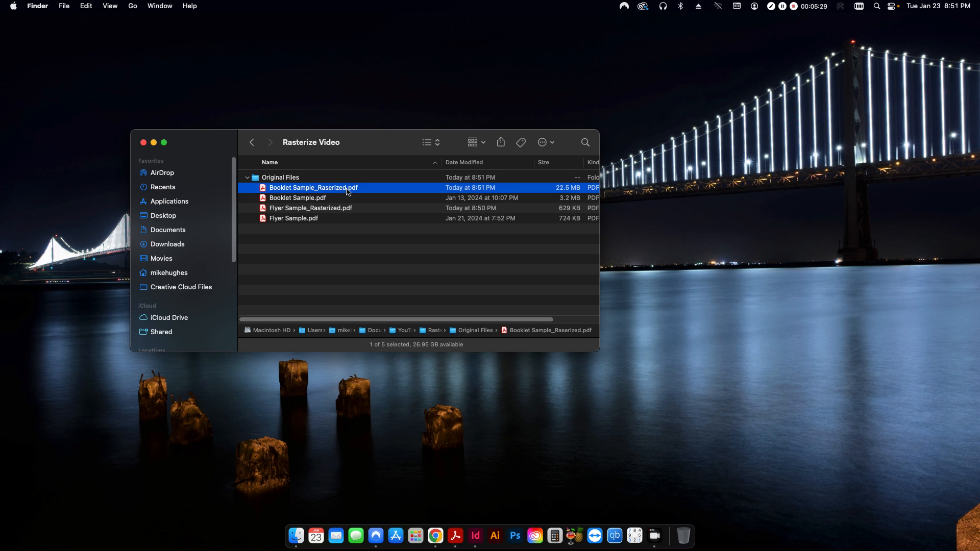
mouse_move(309, 205)
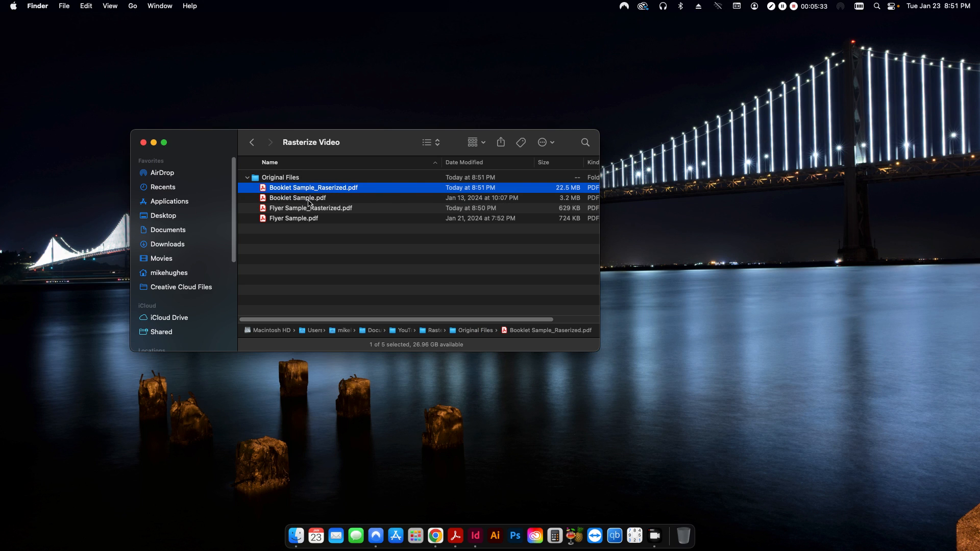
click(298, 198)
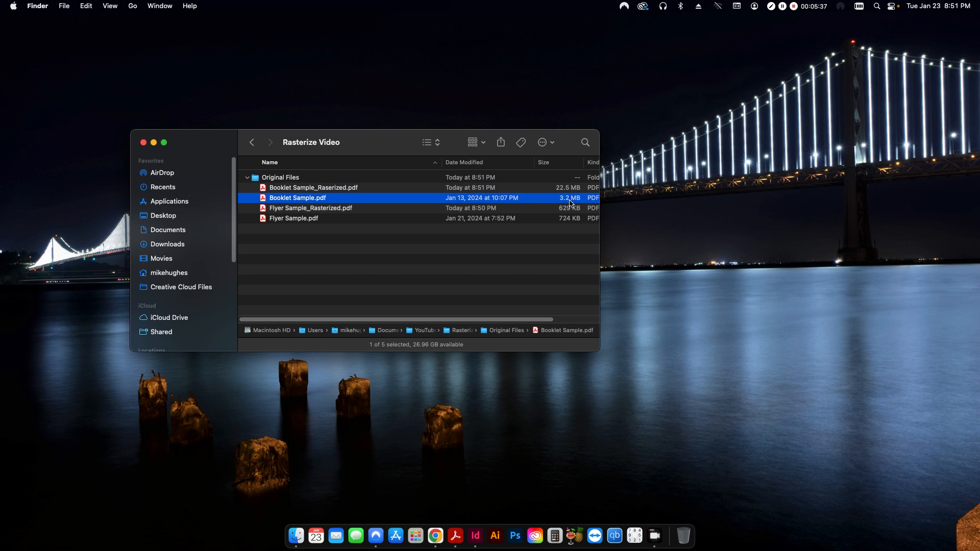
click(314, 187)
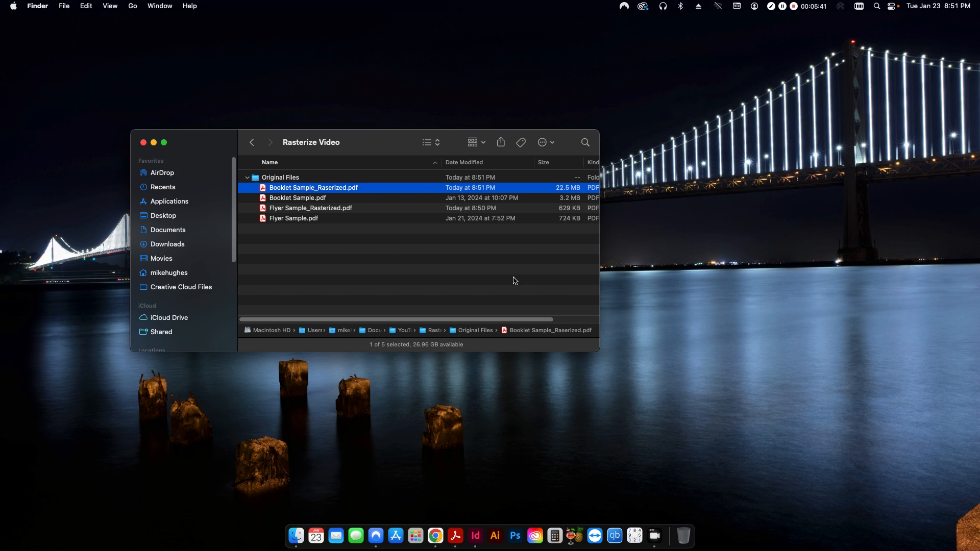
click(513, 278)
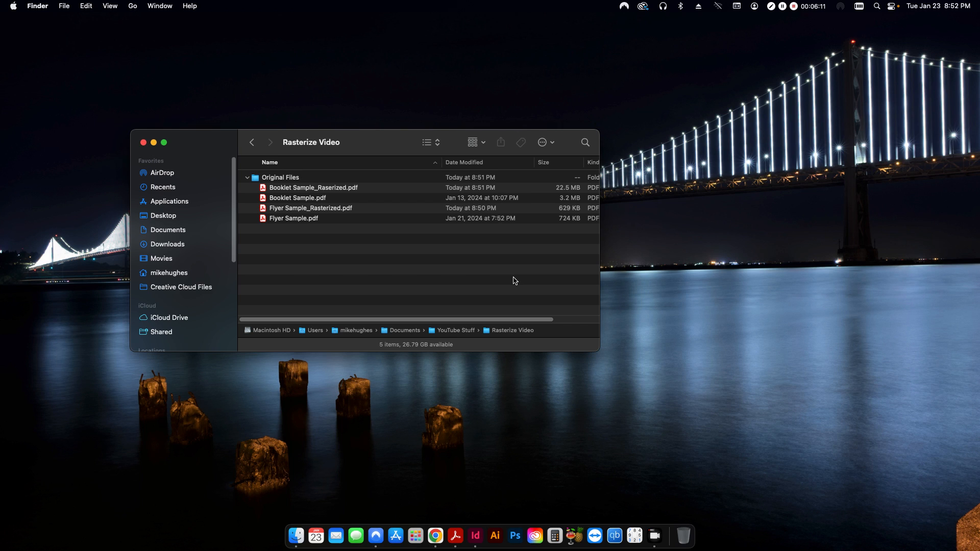
mouse_move(507, 276)
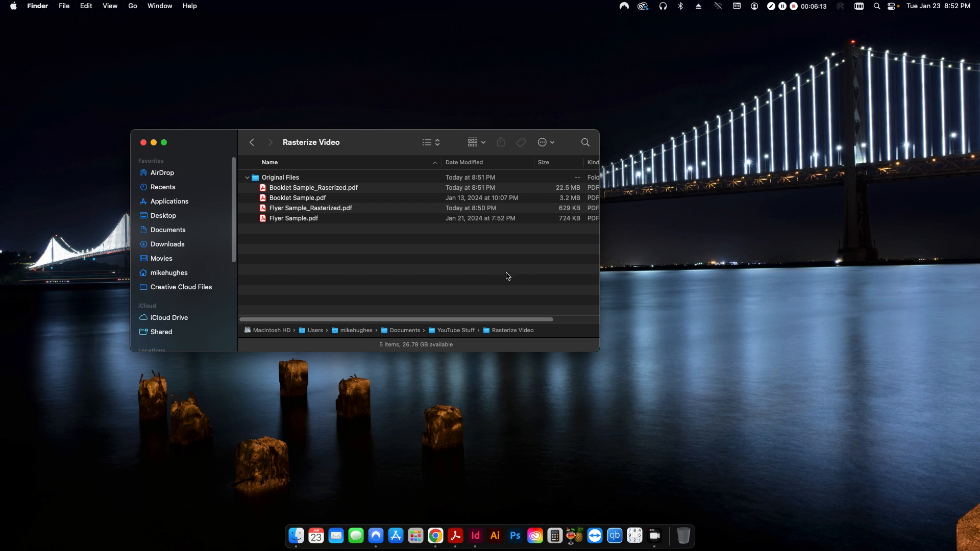